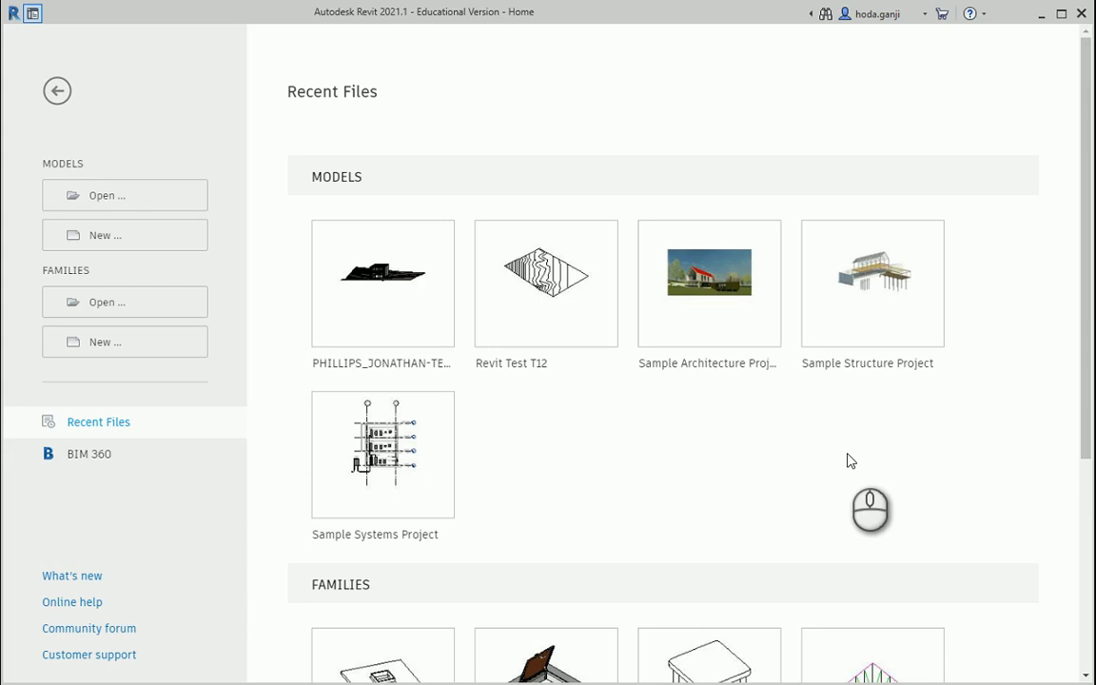
Create a new project from the Metric-Architectural template.
click(125, 235)
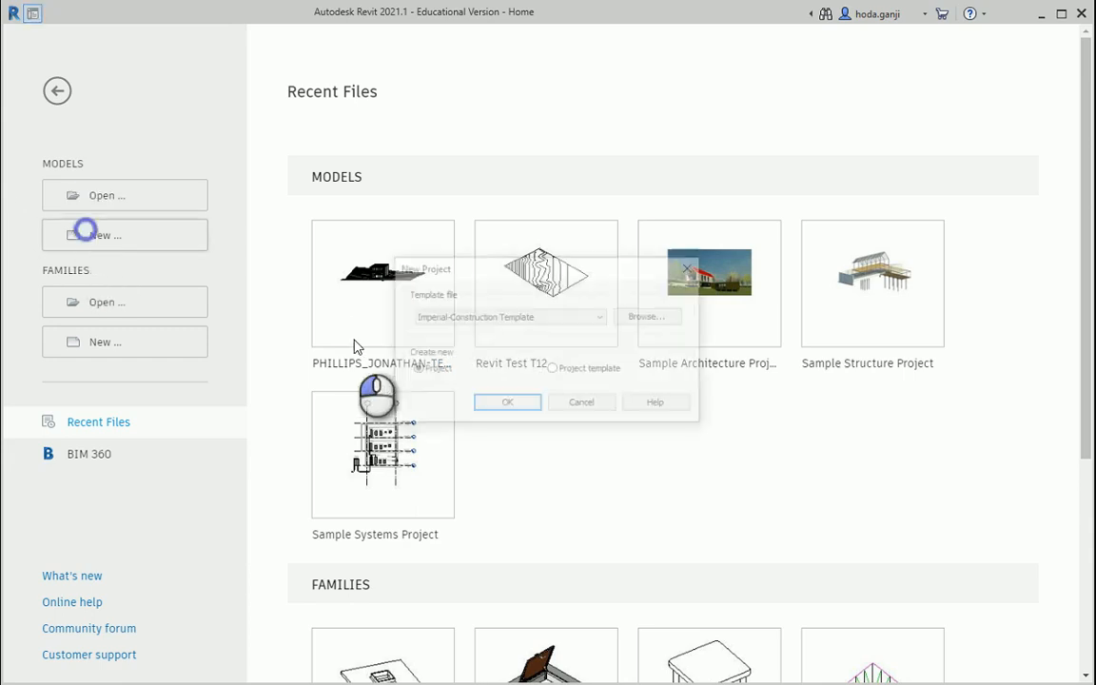
click(600, 316)
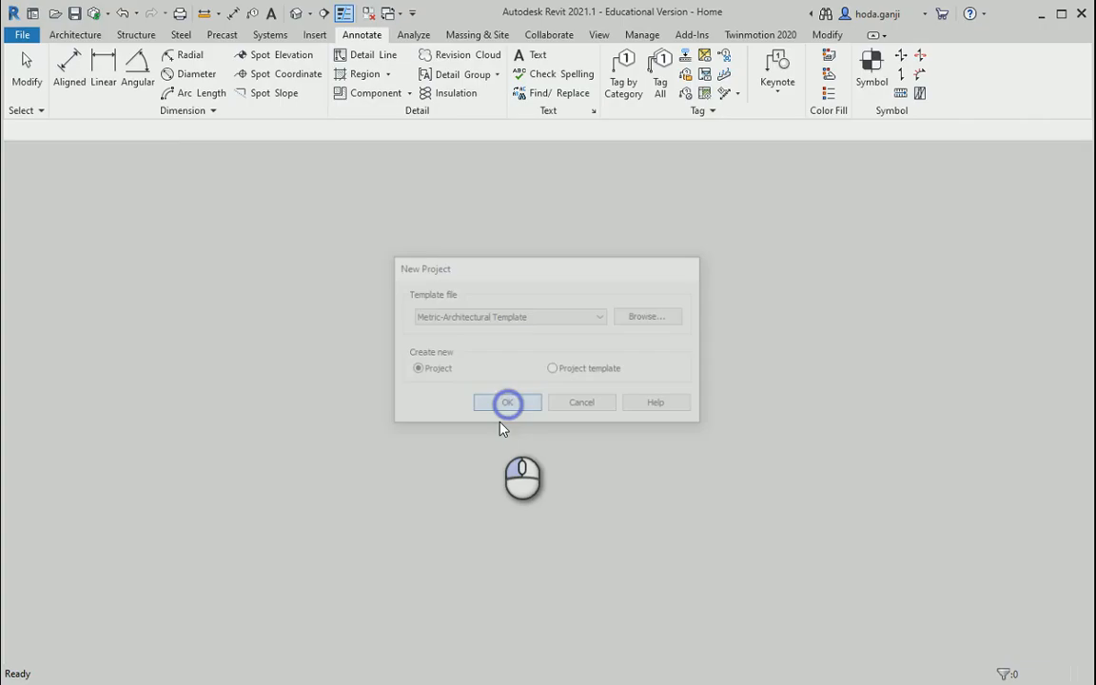
click(507, 401)
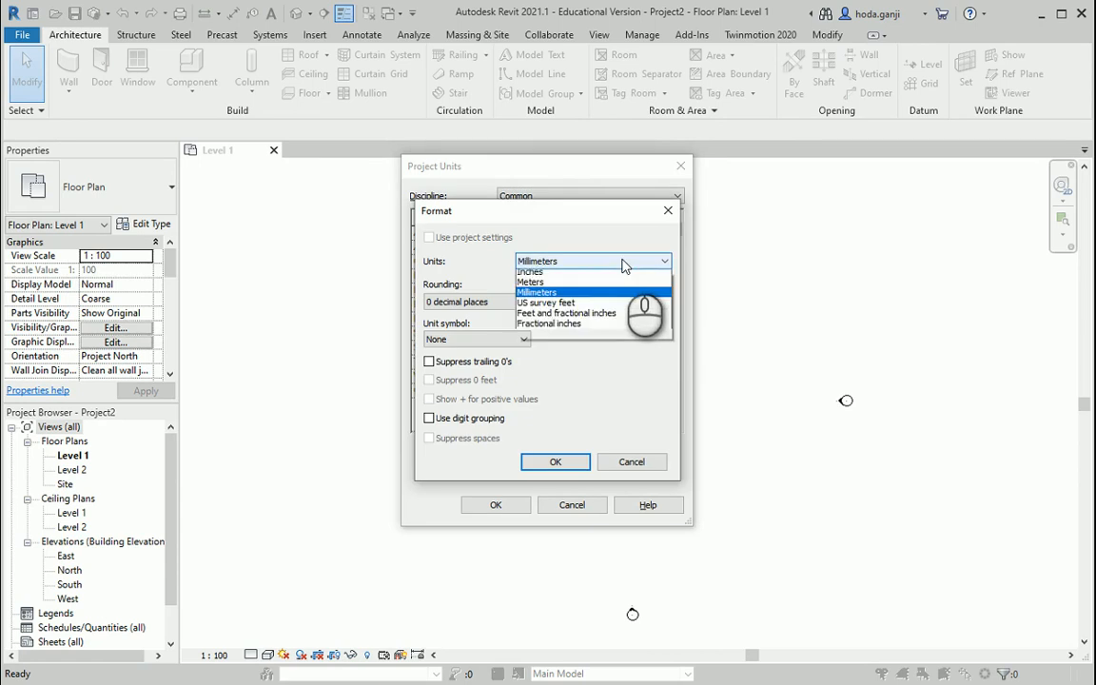
Set project length units to meters with three decimal places.
click(530, 281)
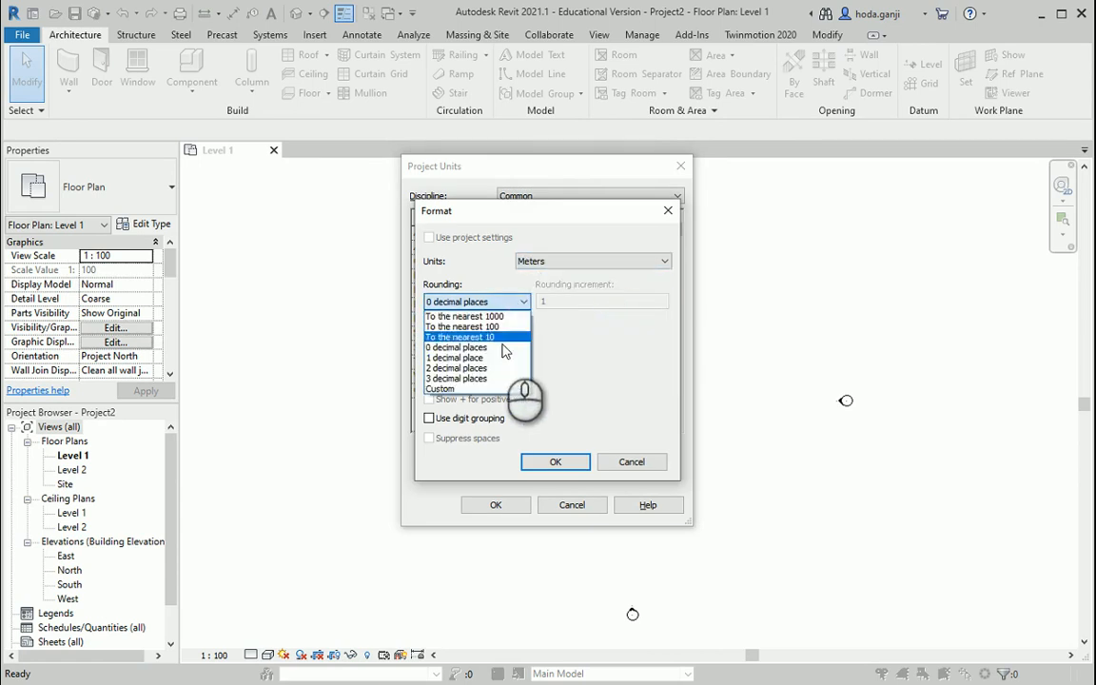
click(556, 462)
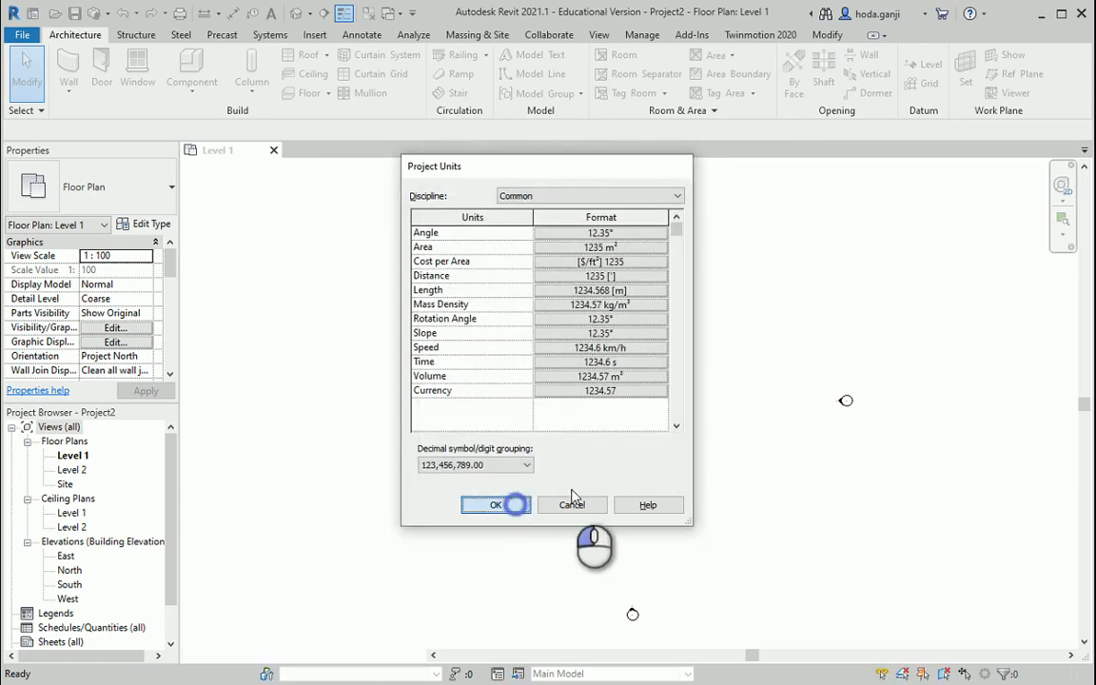
click(495, 504)
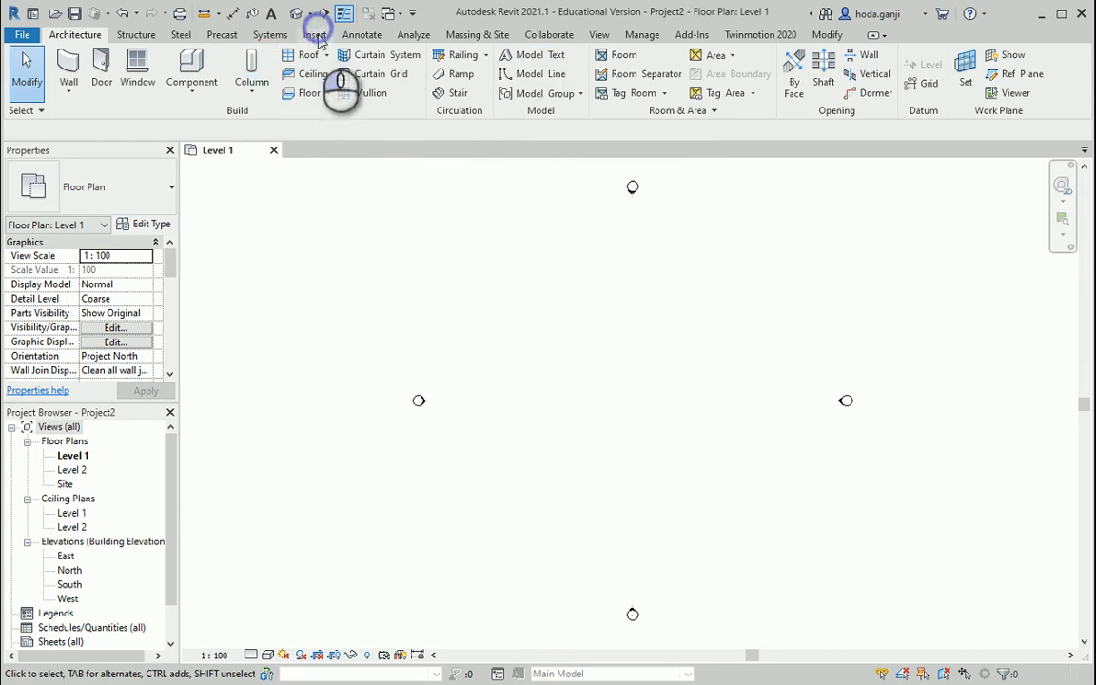
Start Import CAD and filter the file list to SketchUp files.
click(314, 34)
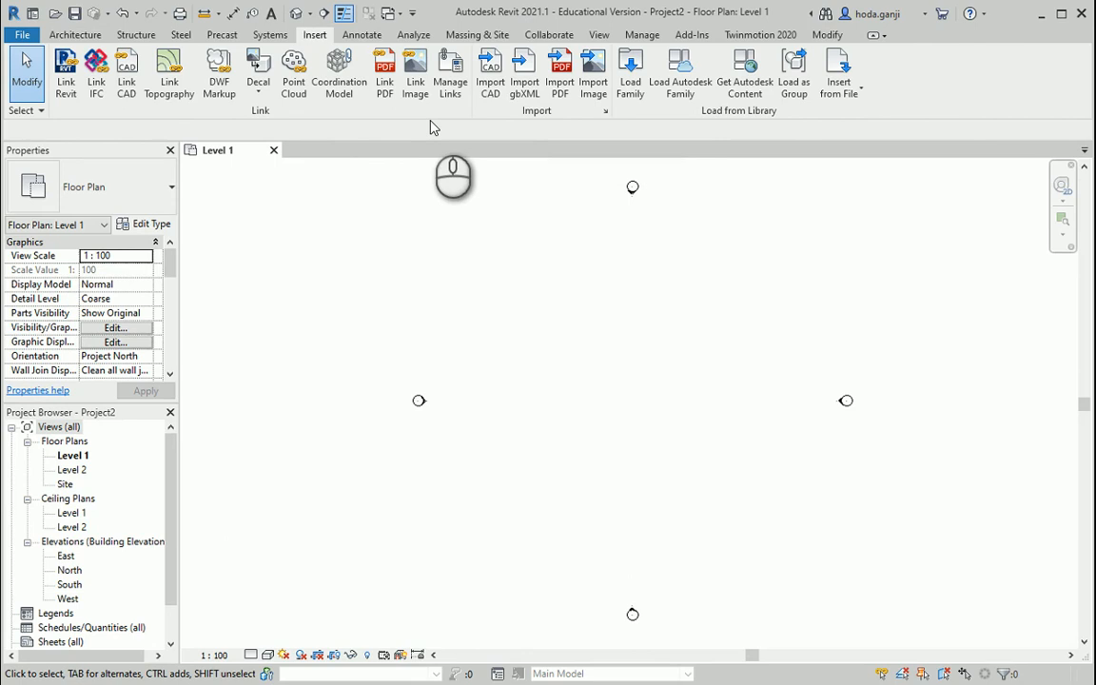
mouse_move(490, 71)
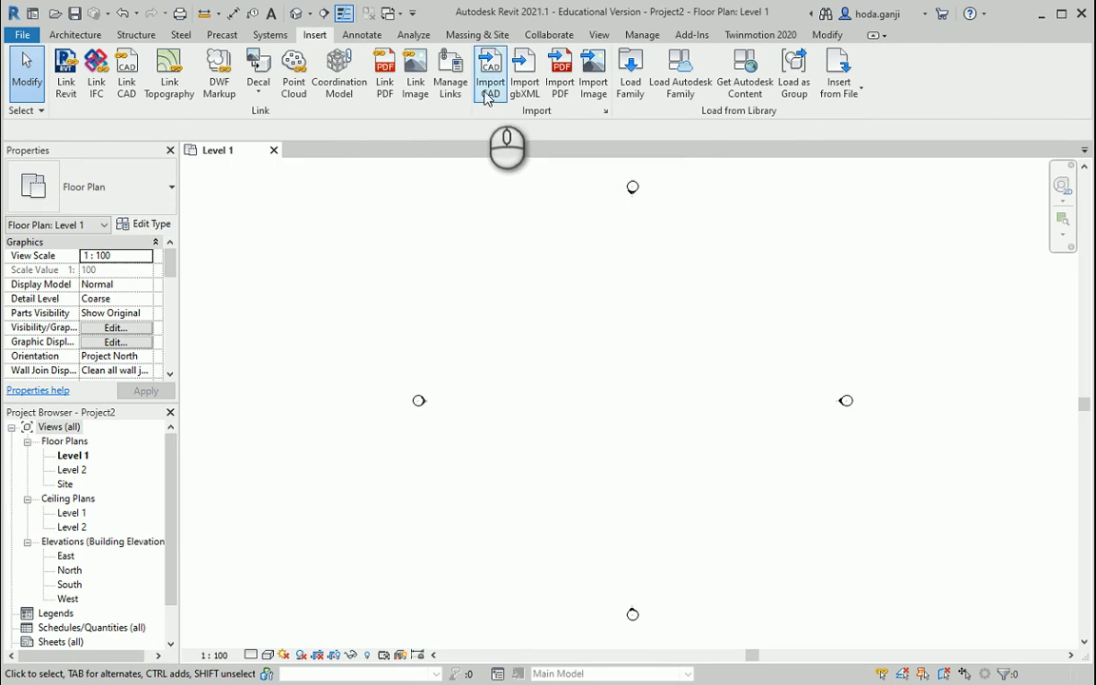
mouse_move(490, 73)
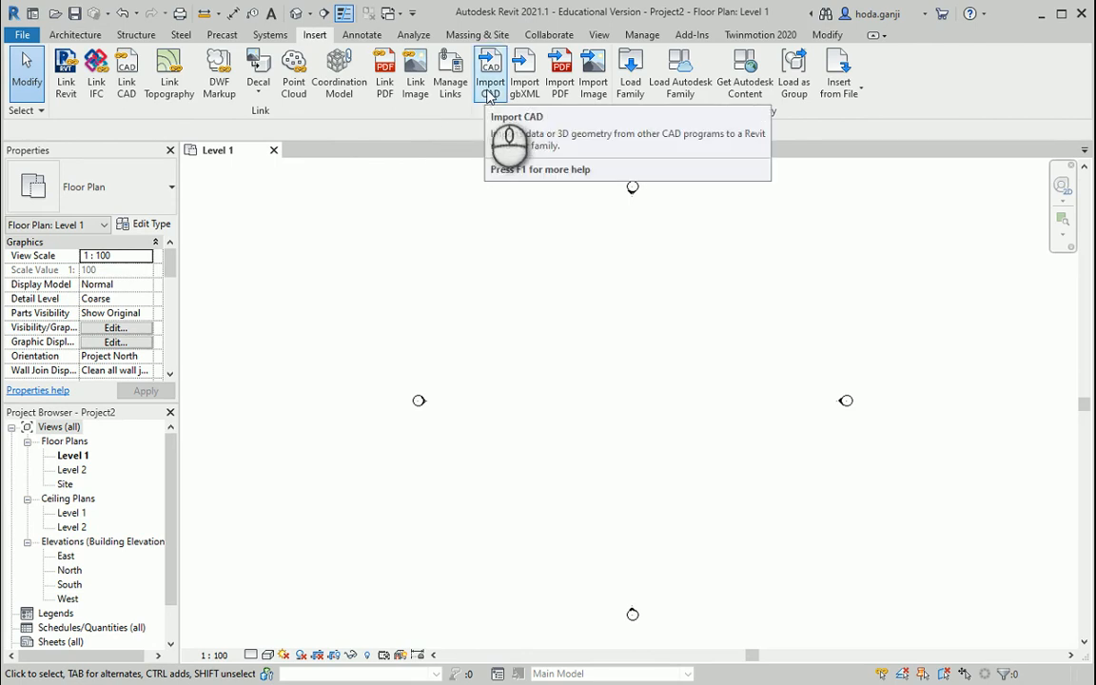
click(490, 71)
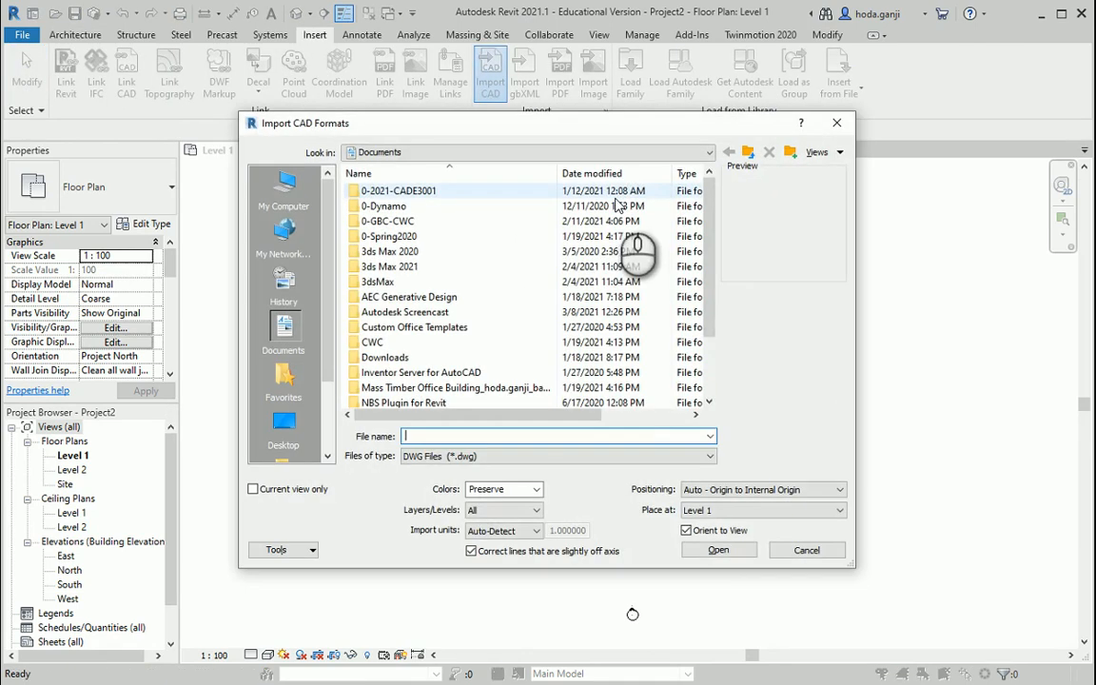
click(702, 456)
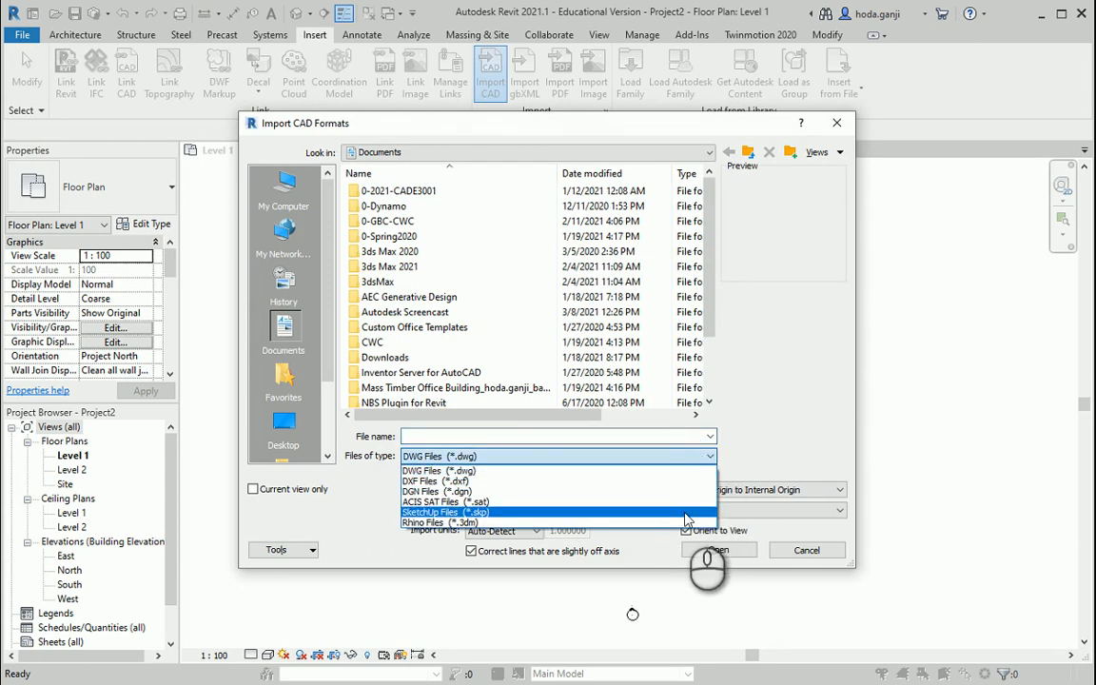
click(442, 512)
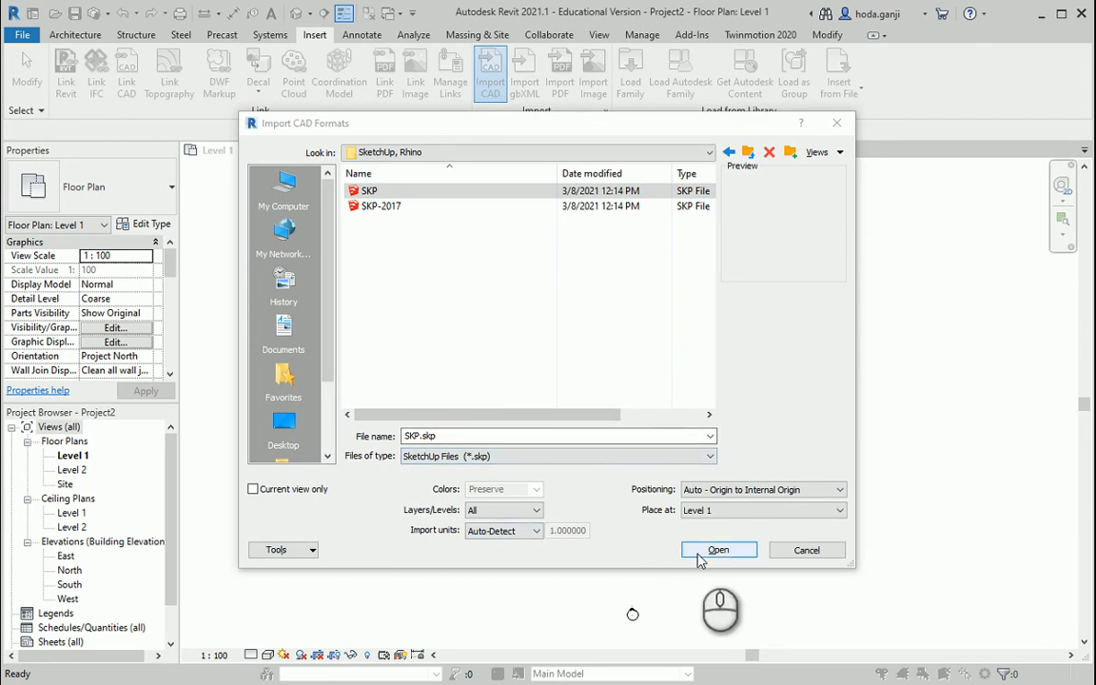
Import SKP.skp into Level 1, then reopen Import CAD and reselect SKP.
click(718, 550)
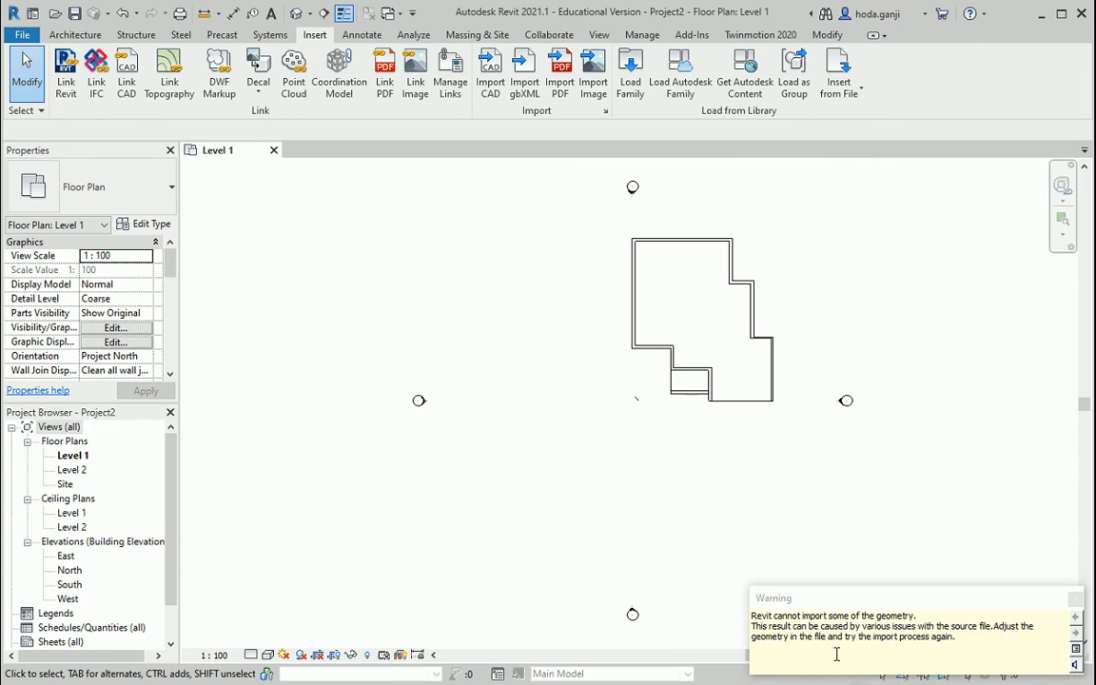
mouse_move(883, 317)
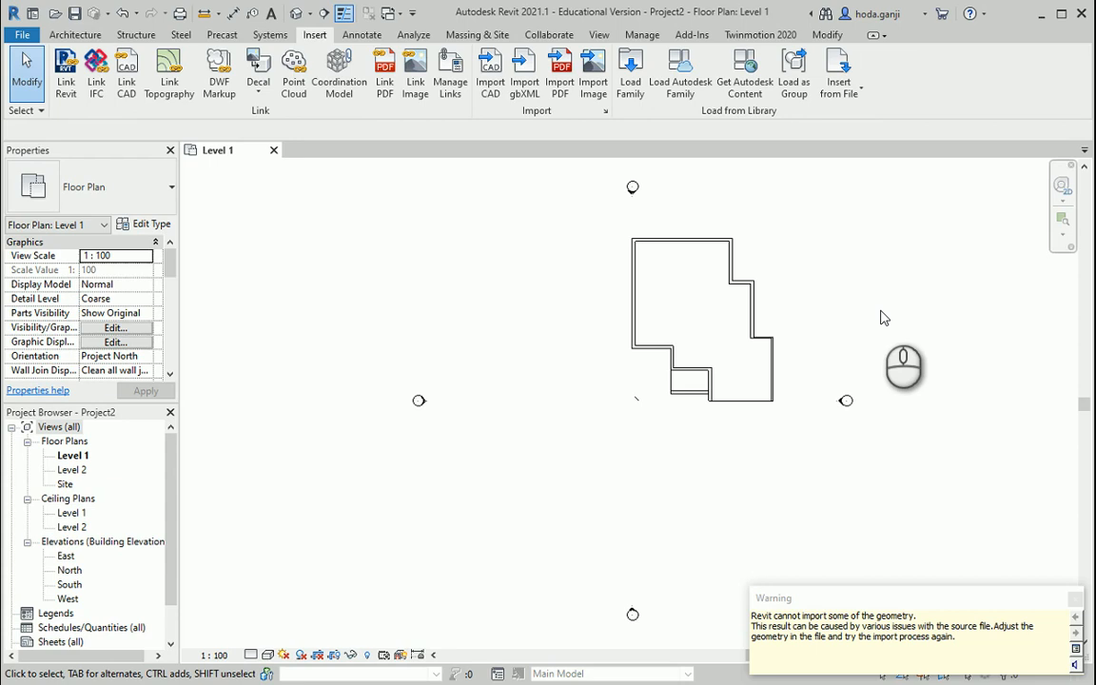
mouse_move(780, 296)
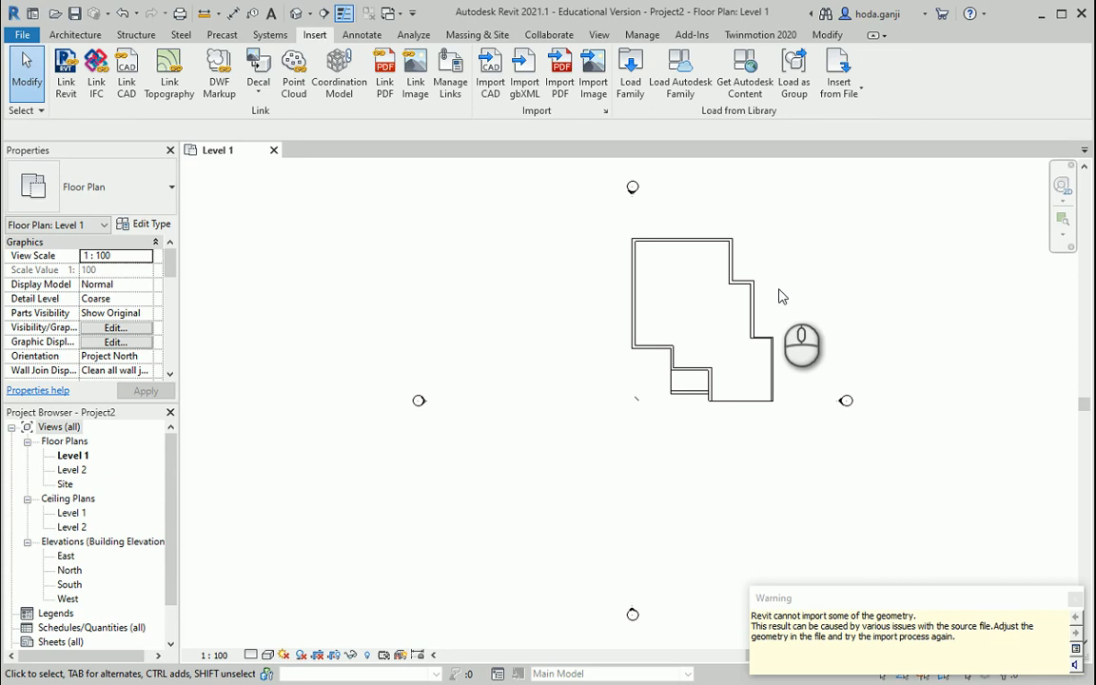
click(490, 71)
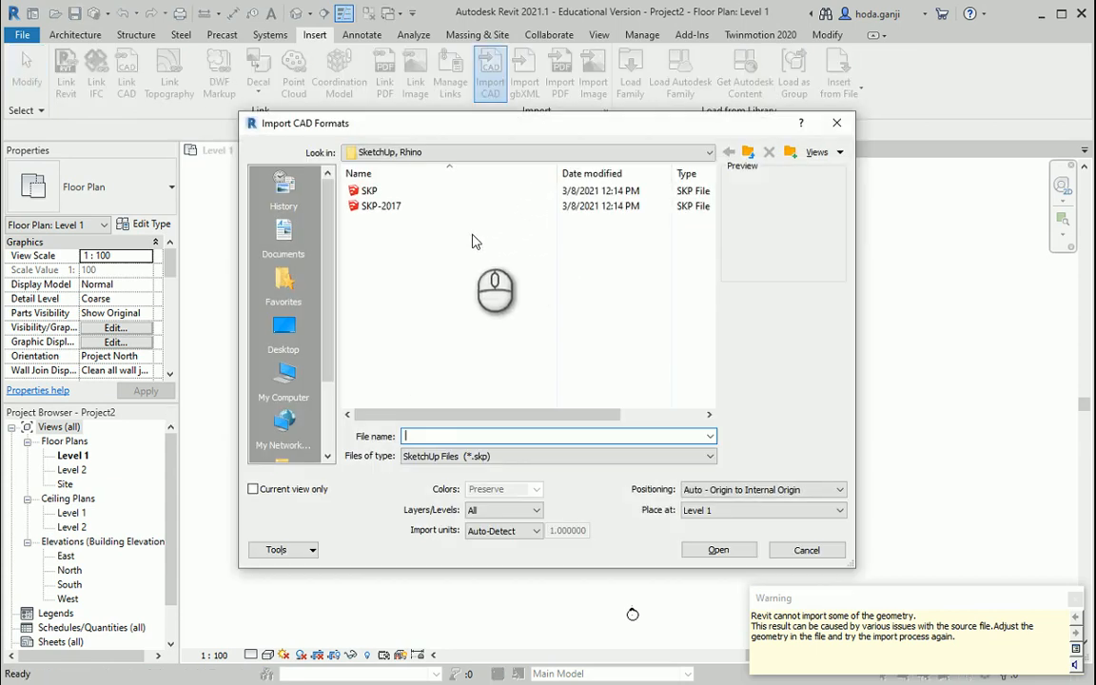
click(380, 206)
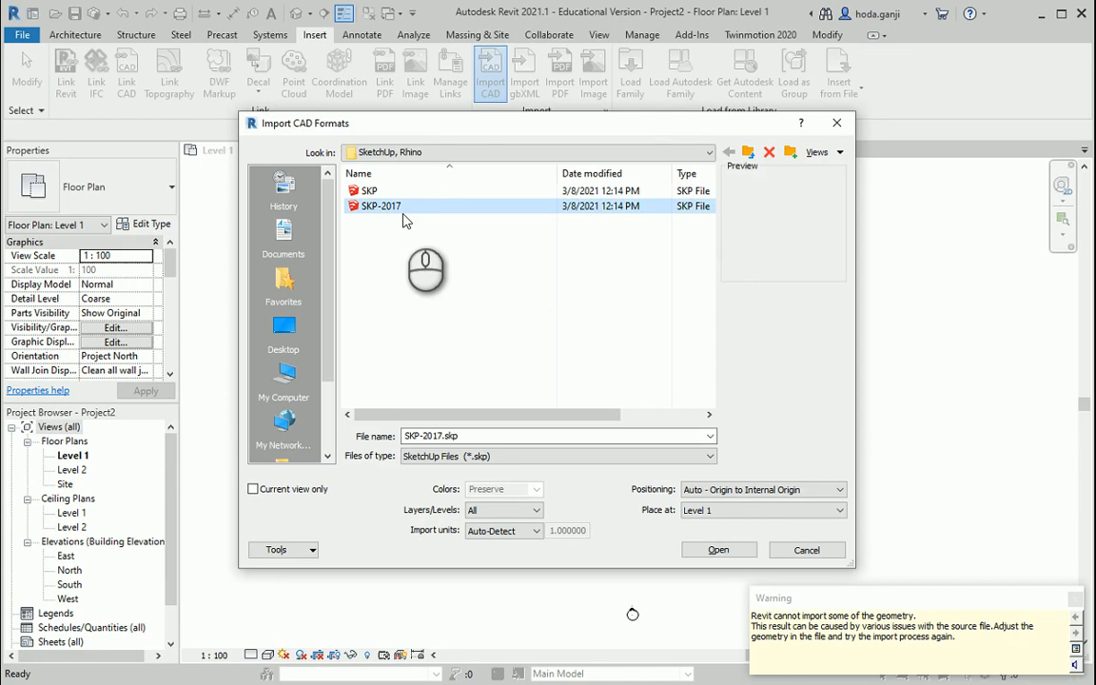
mouse_move(437, 191)
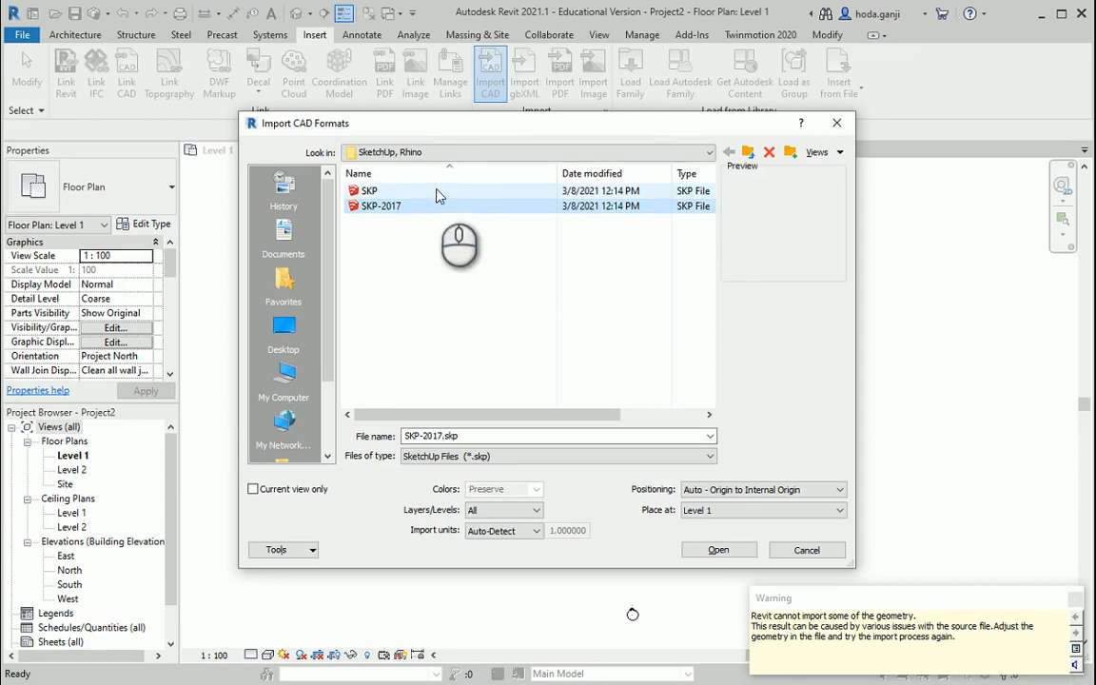
click(369, 190)
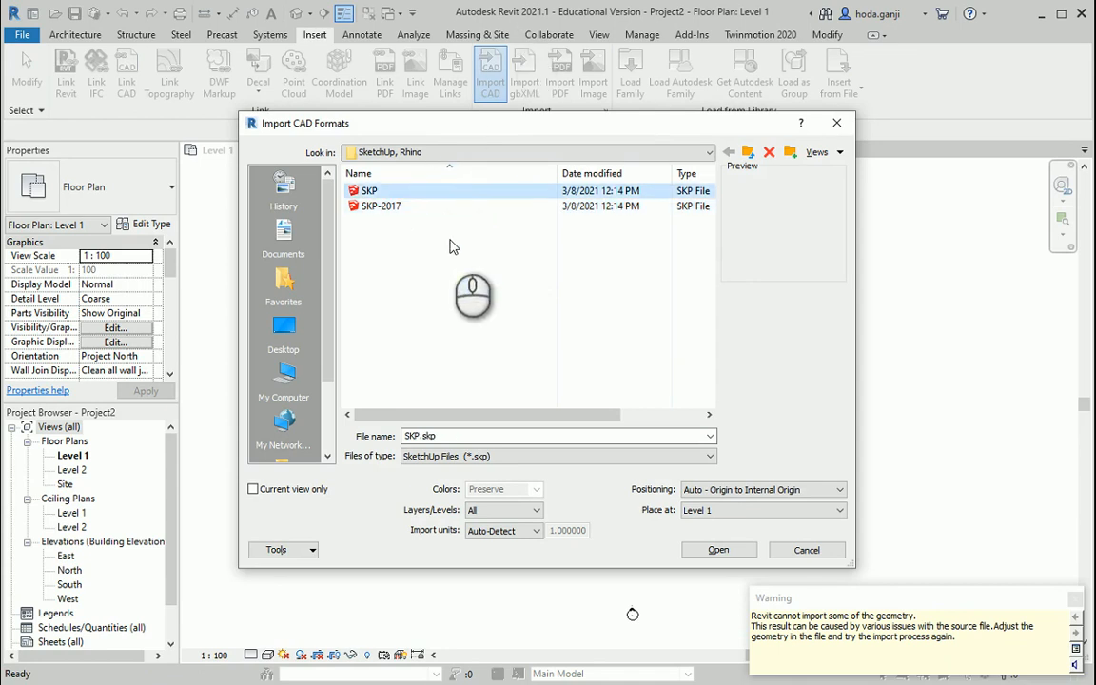
Close the import, then create an in-place mass named Mass 1 from Massing & Site.
click(719, 549)
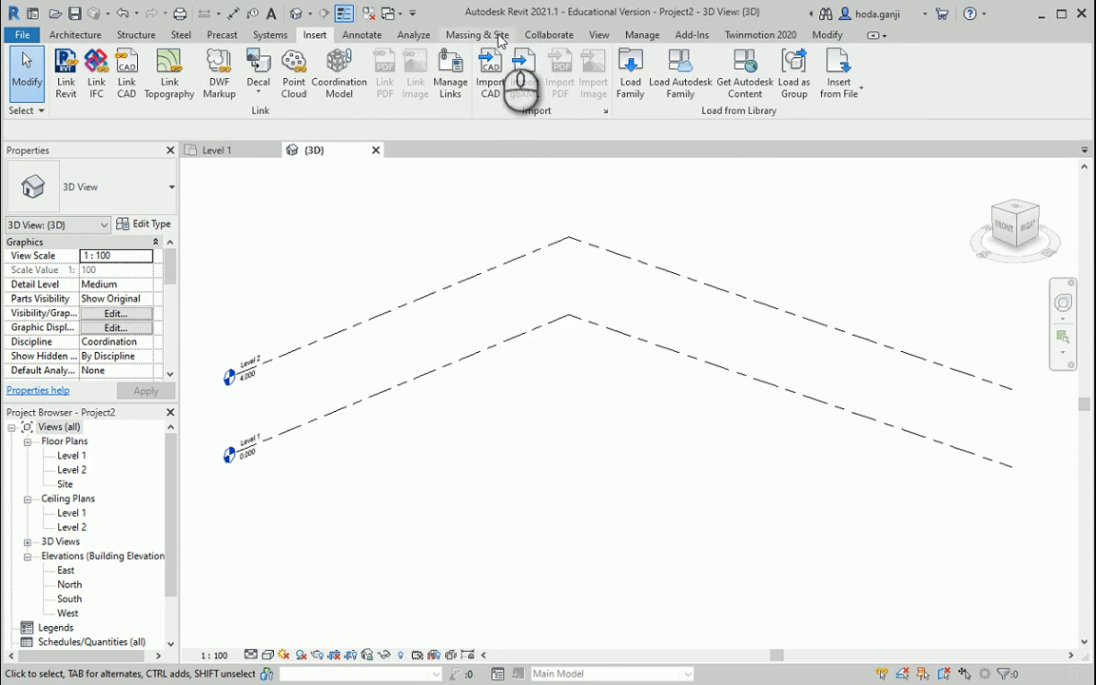
click(477, 34)
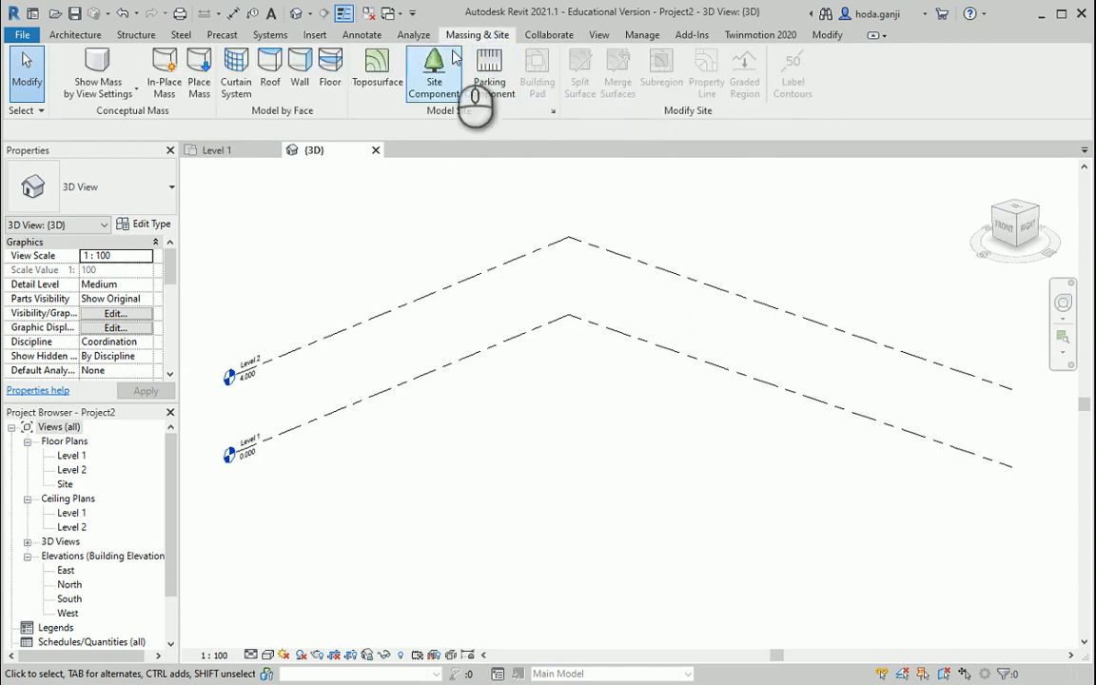
mouse_move(489, 71)
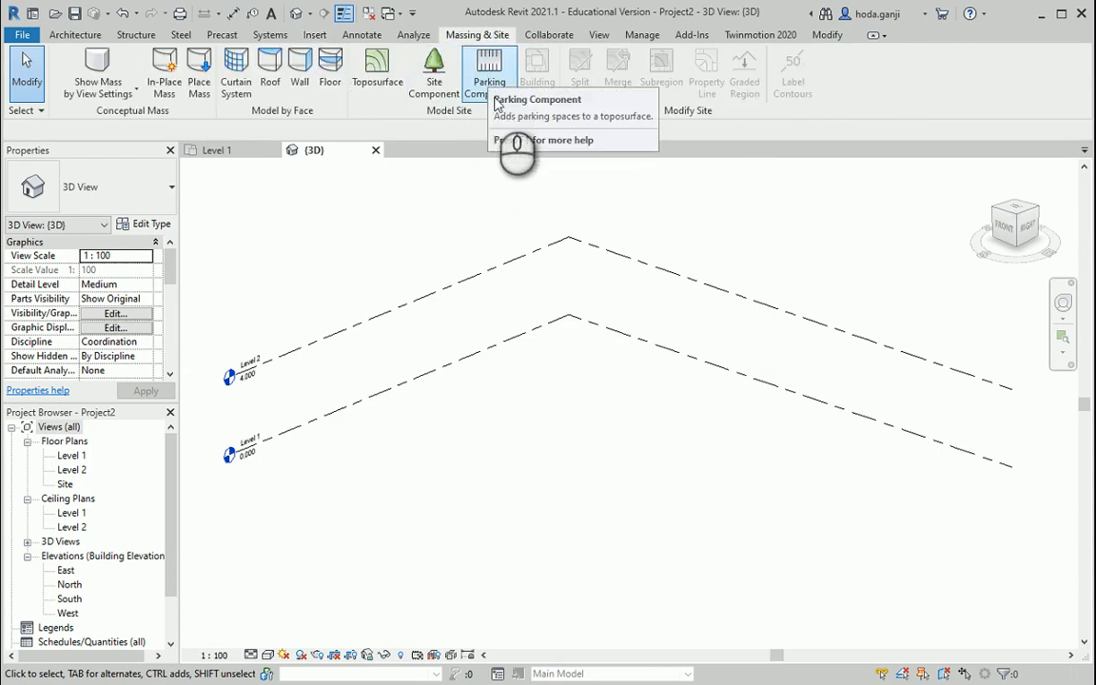
mouse_move(164, 71)
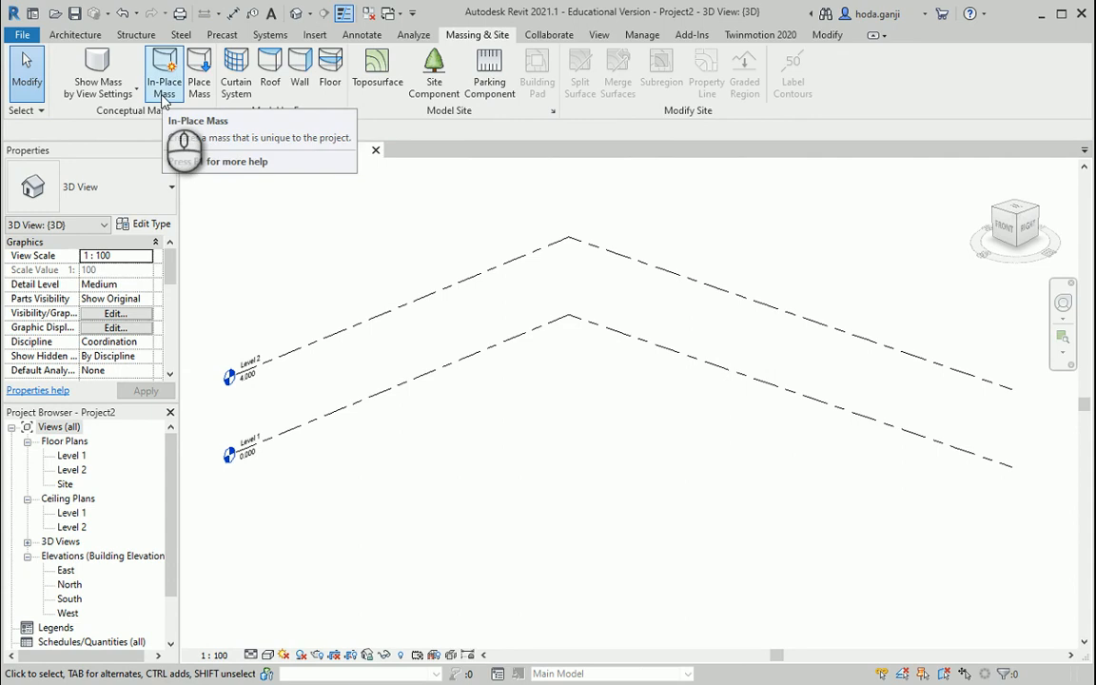
click(163, 71)
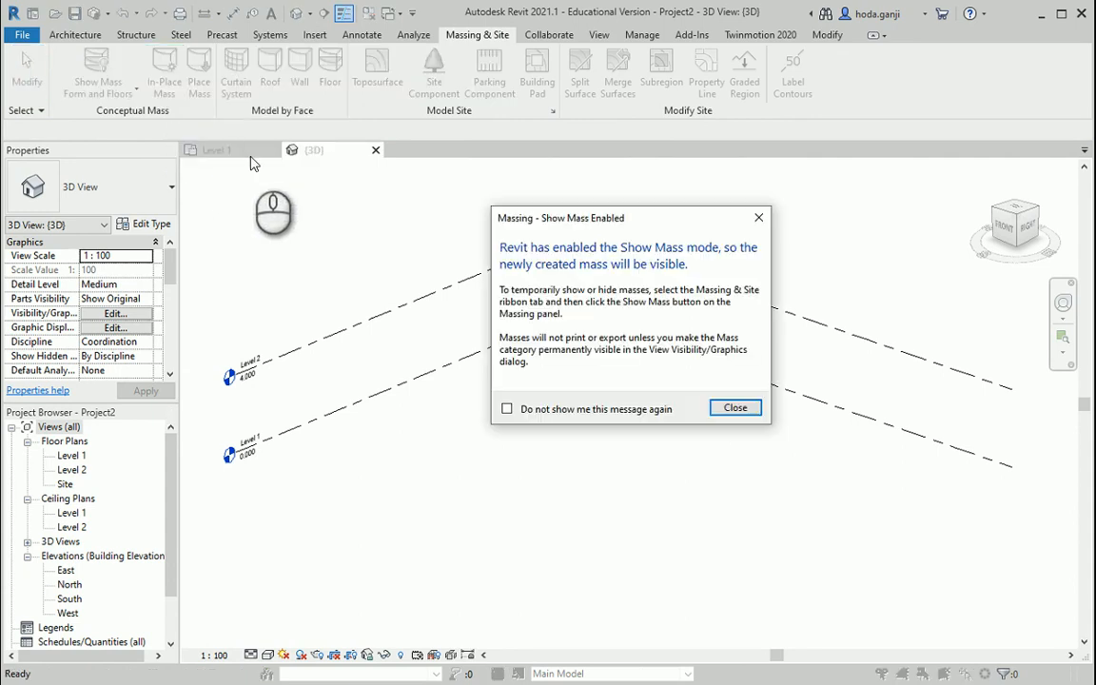
click(734, 408)
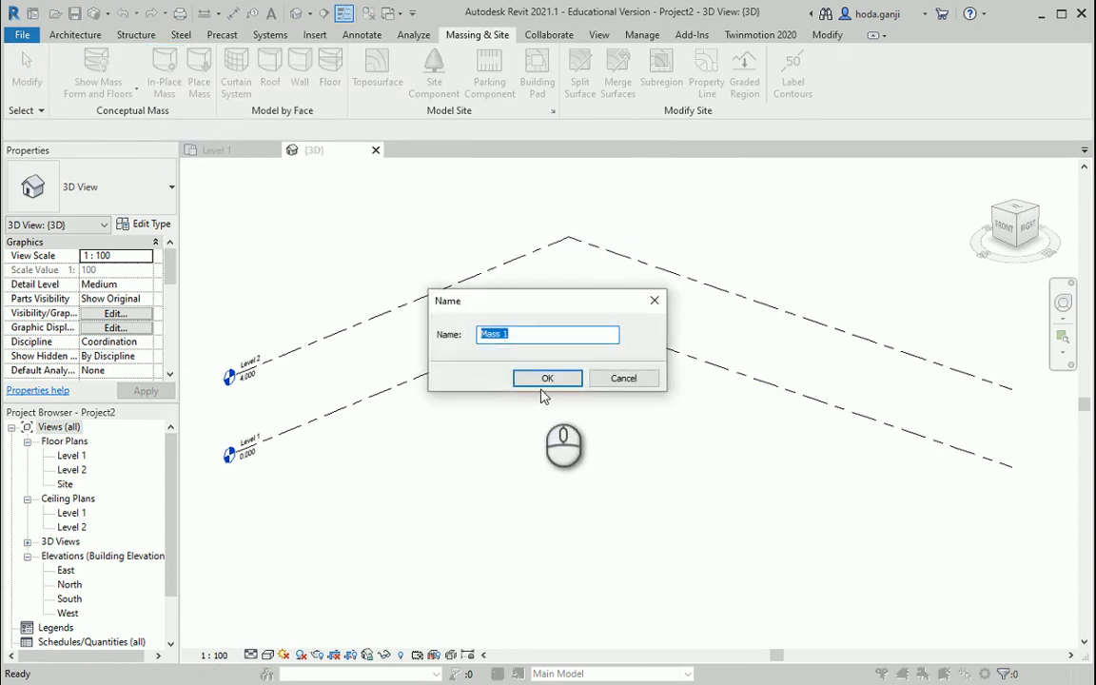
click(547, 377)
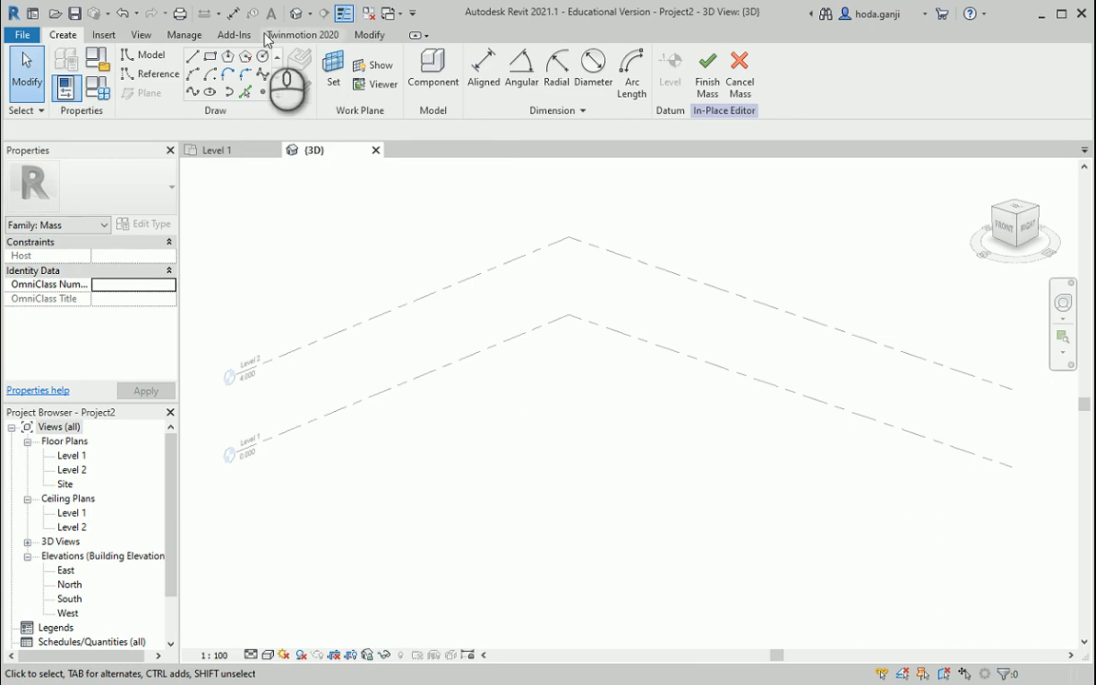
click(104, 34)
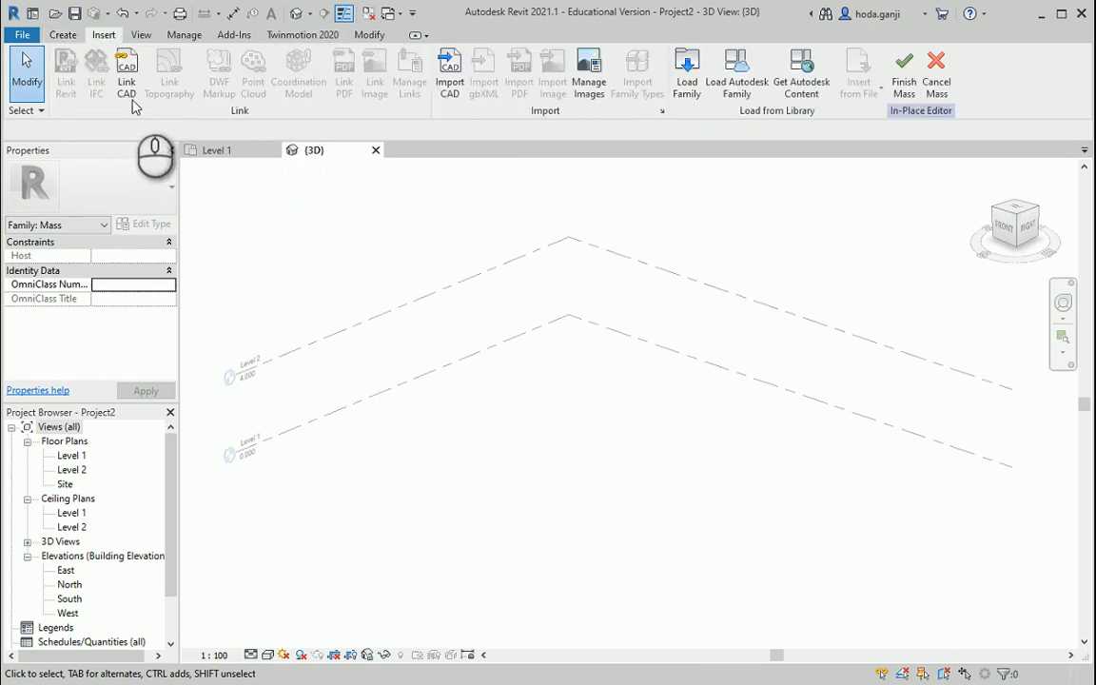
mouse_move(494, 216)
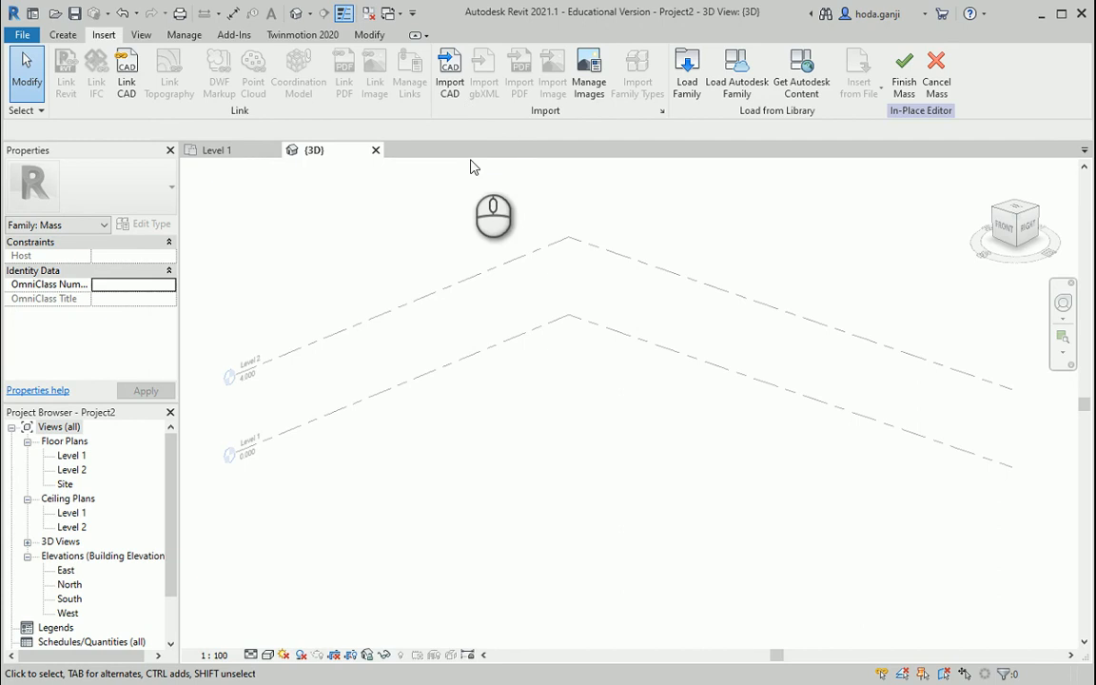
mouse_move(466, 132)
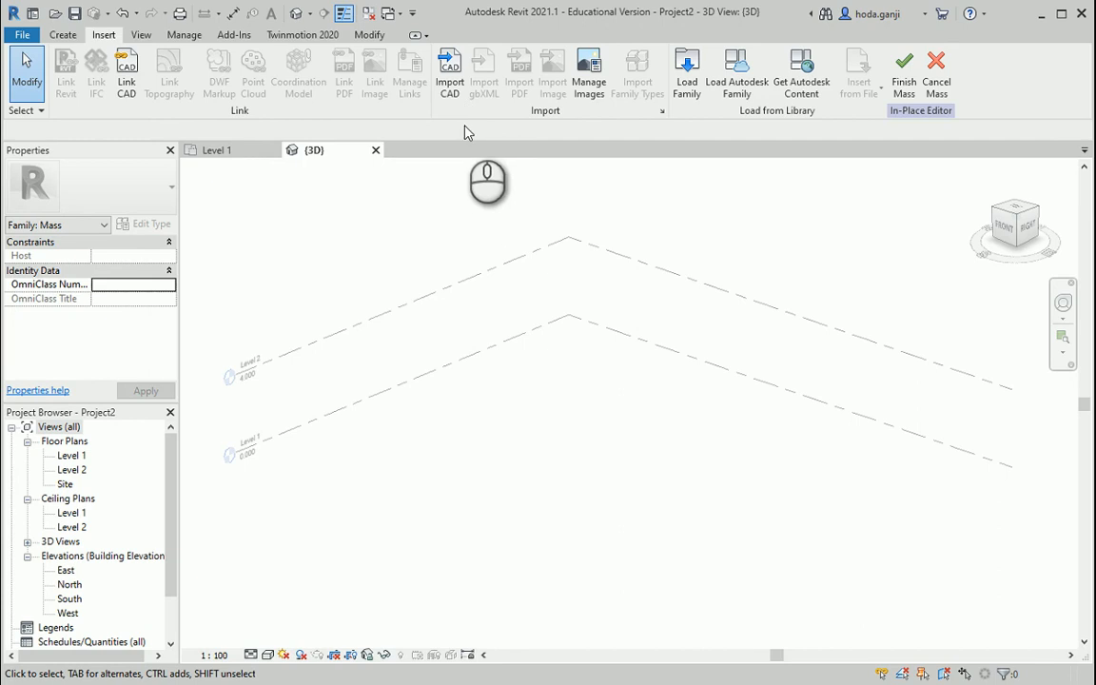
Import the SKP-2017 SketchUp file into Mass 1 and finish the mass.
click(449, 71)
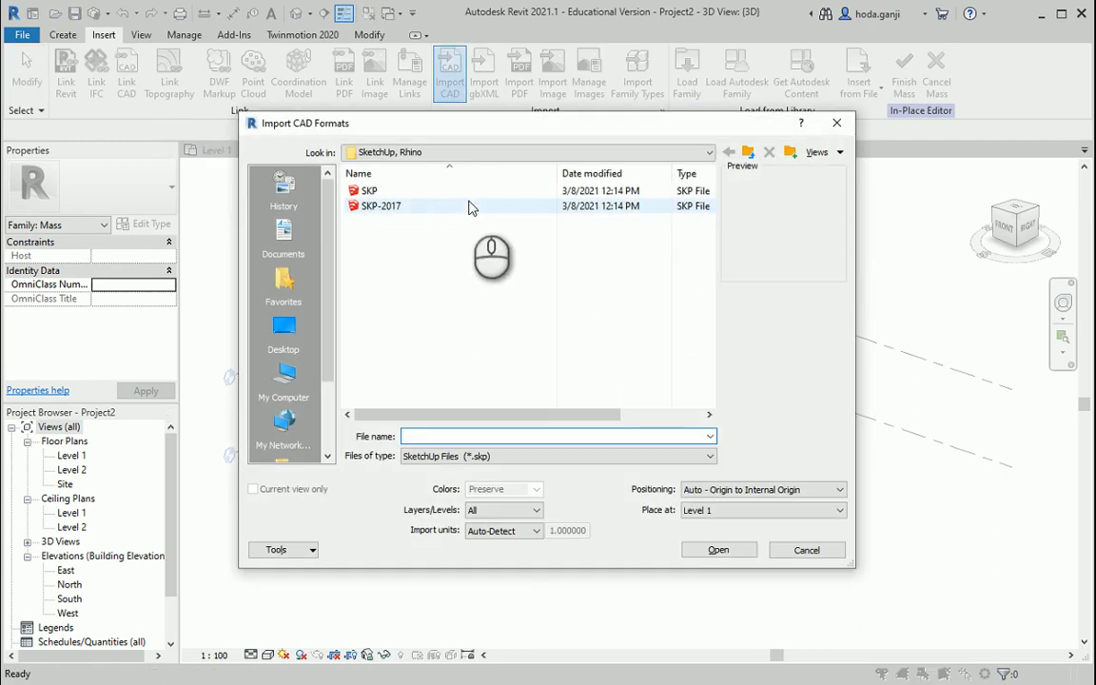
click(368, 190)
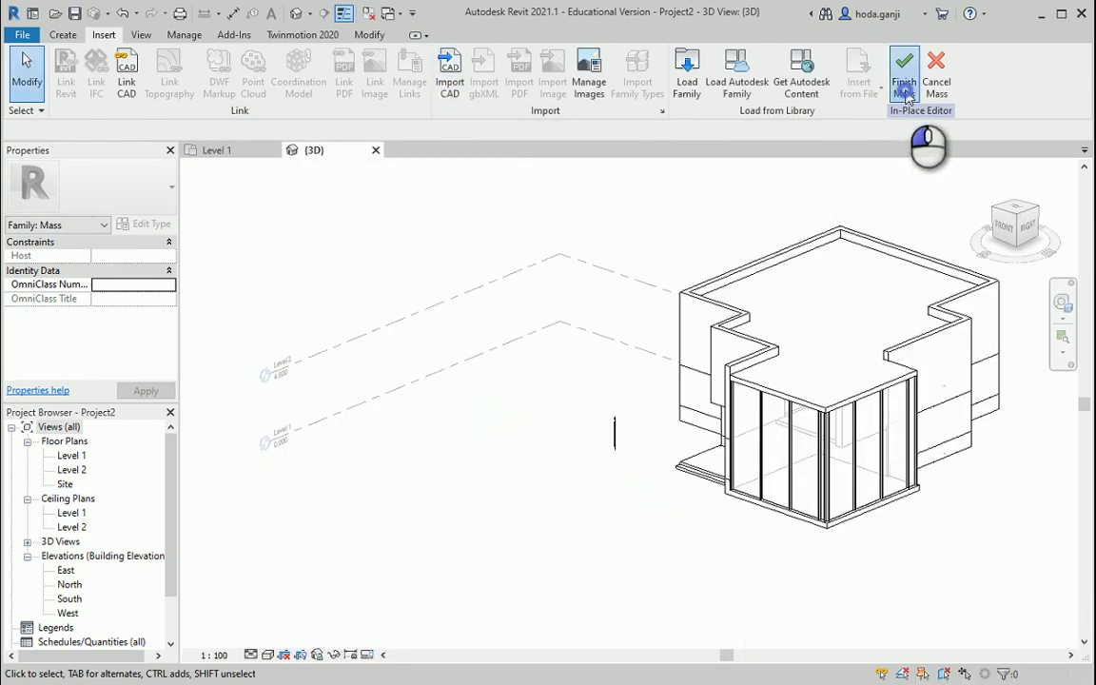
click(903, 66)
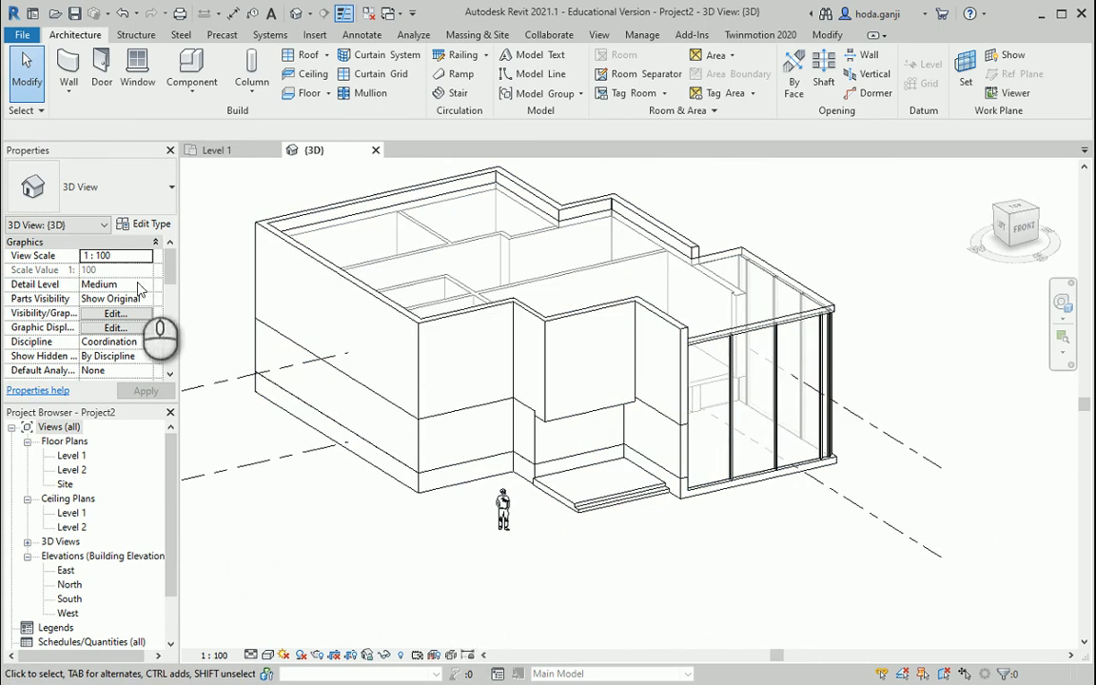
Place generic 200mm walls on the mass's solid outer faces using Wall by Face.
click(67, 71)
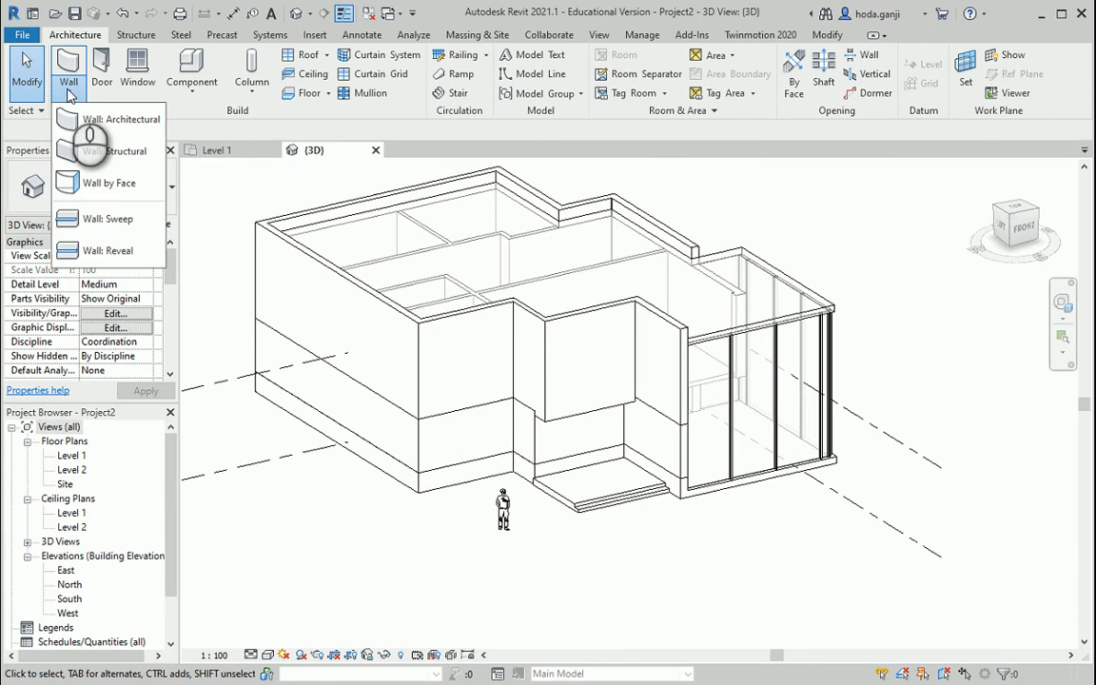
mouse_move(108, 150)
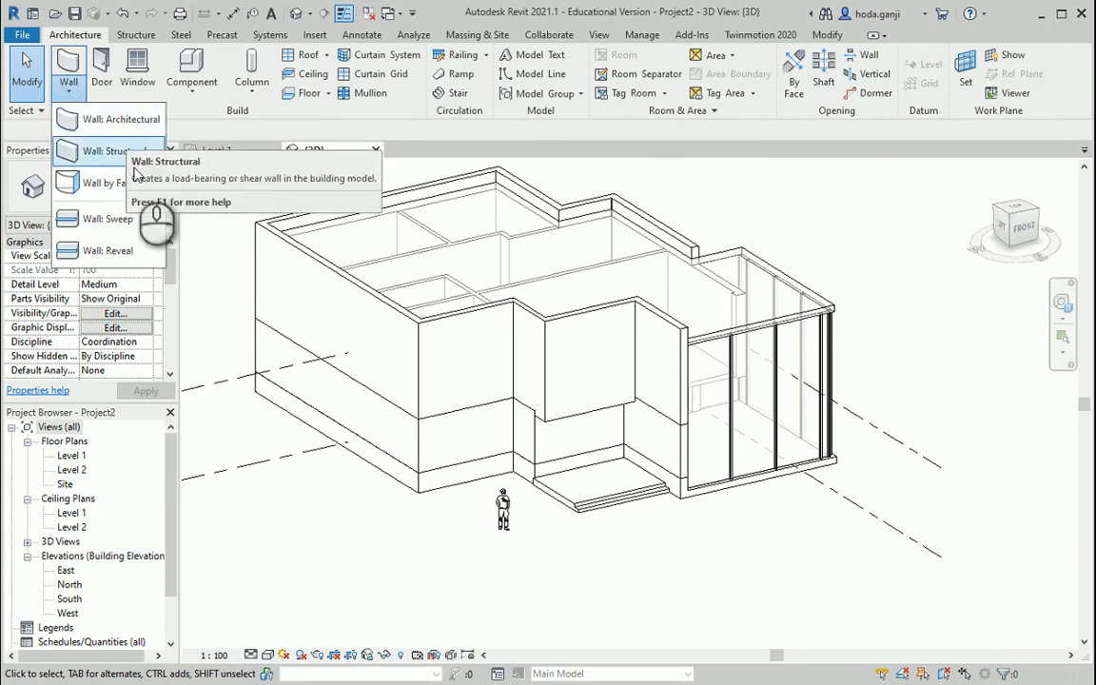
click(108, 150)
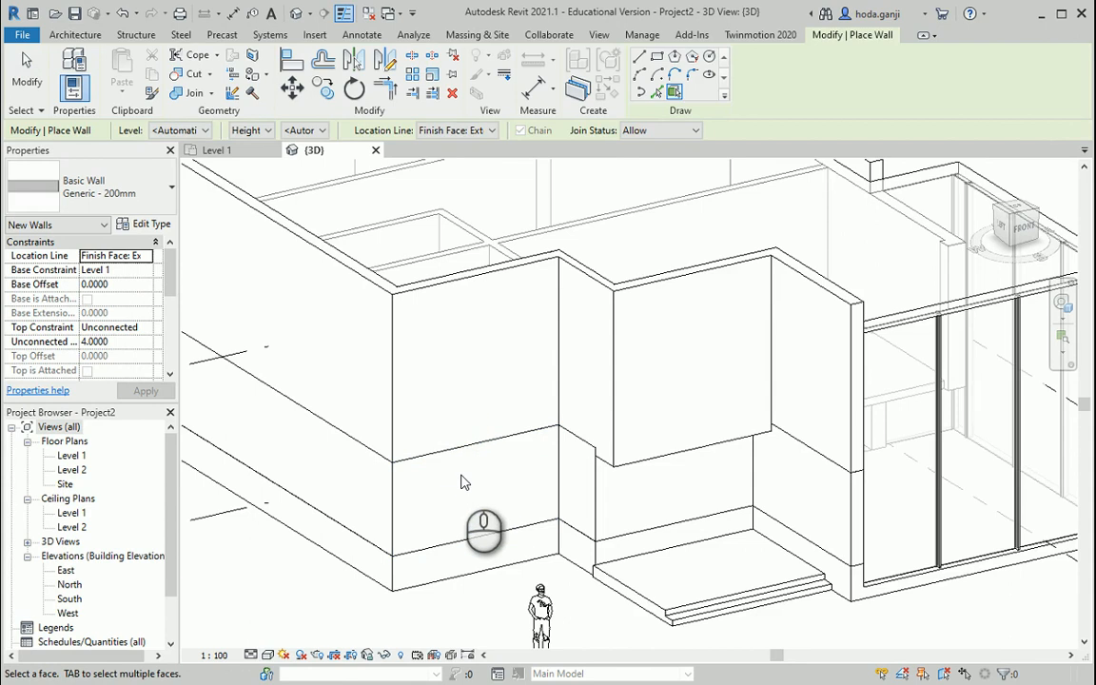
mouse_move(395, 431)
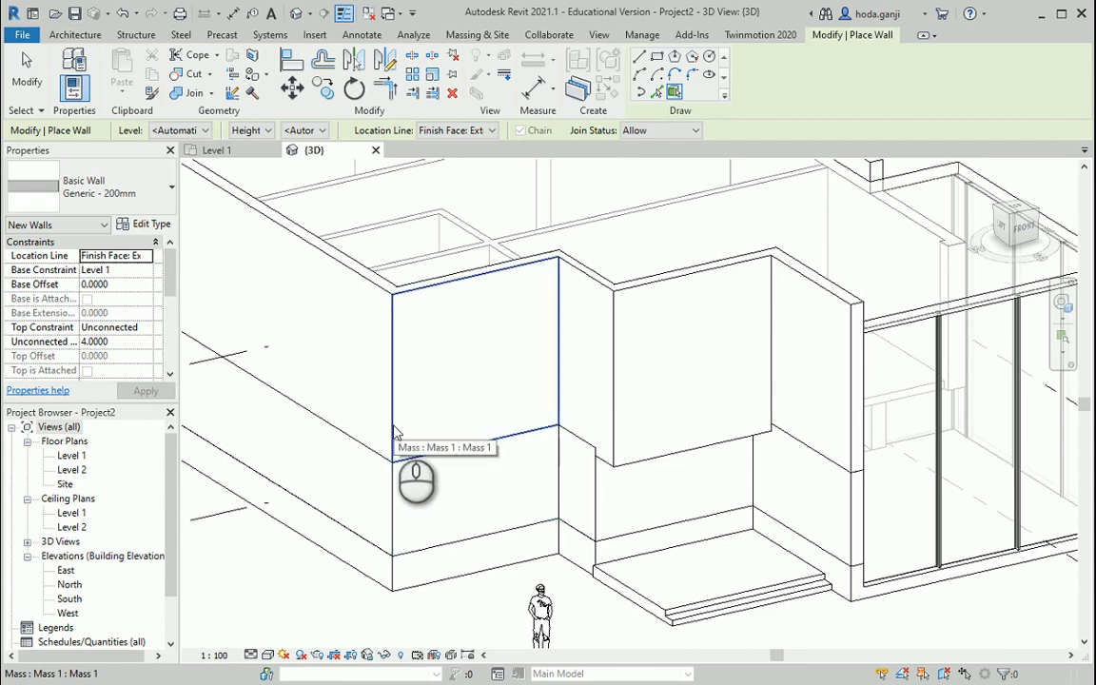
drag(418, 480, 419, 352)
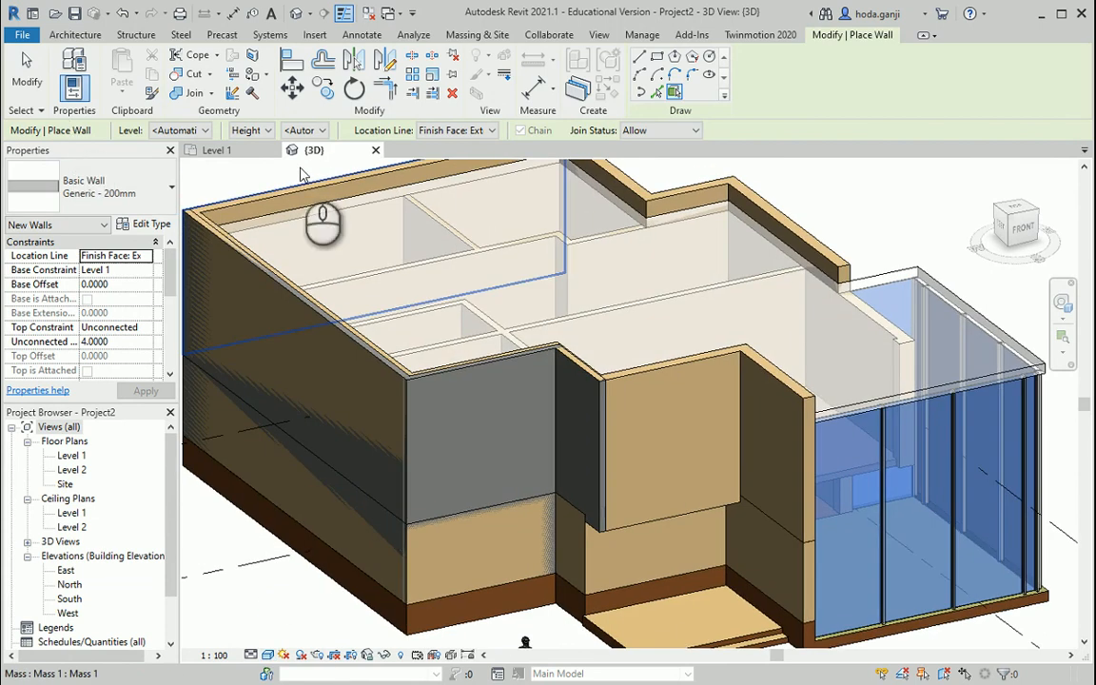
click(74, 34)
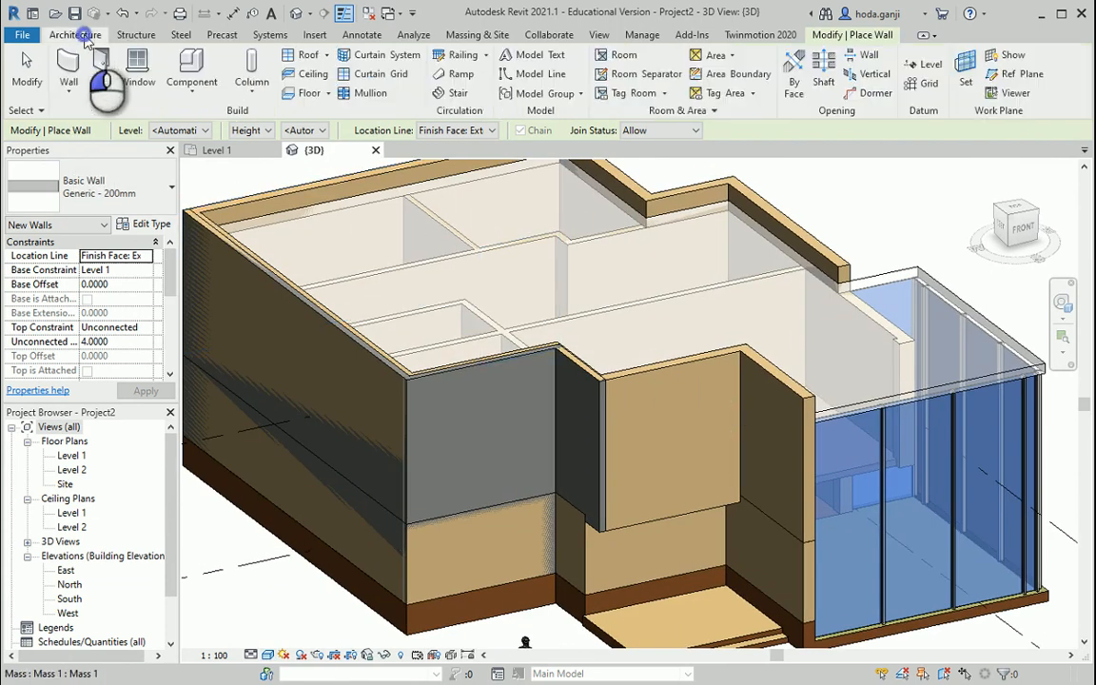
click(68, 72)
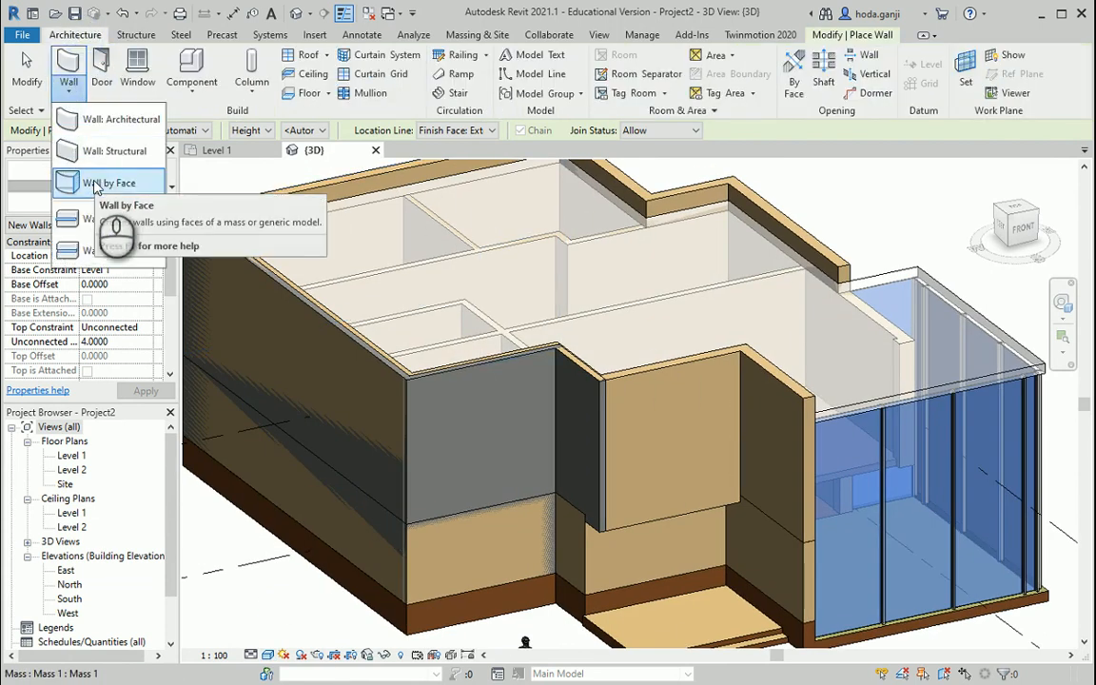
Place curtain walls on the mass's glazed faces with Wall by Face.
click(107, 182)
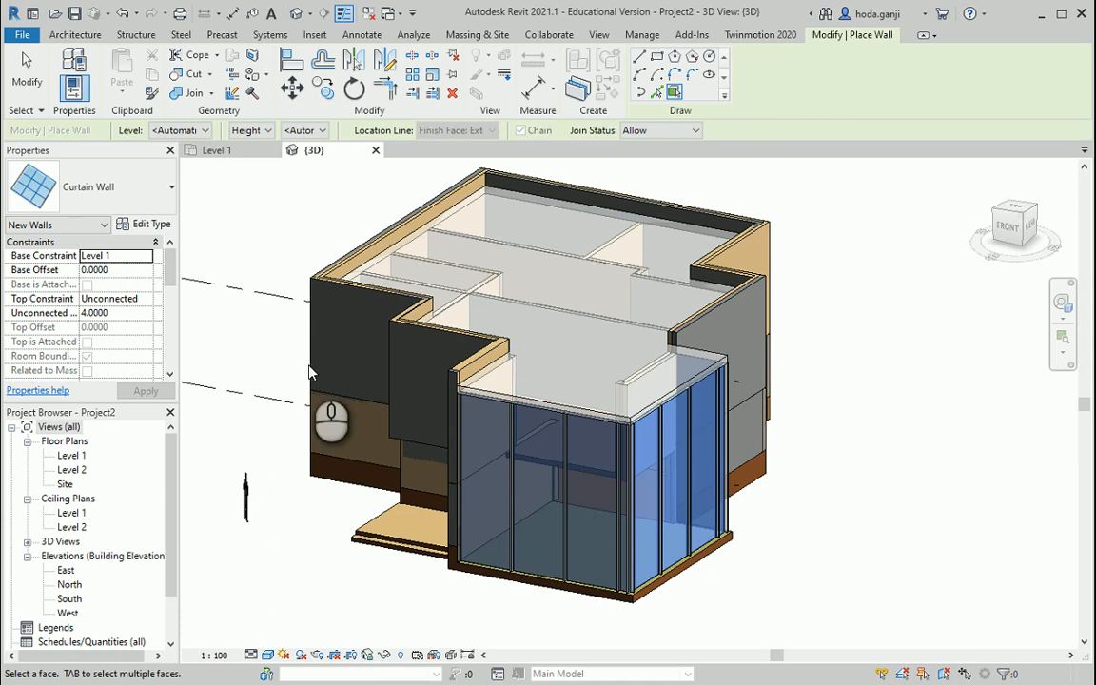
mouse_move(95, 138)
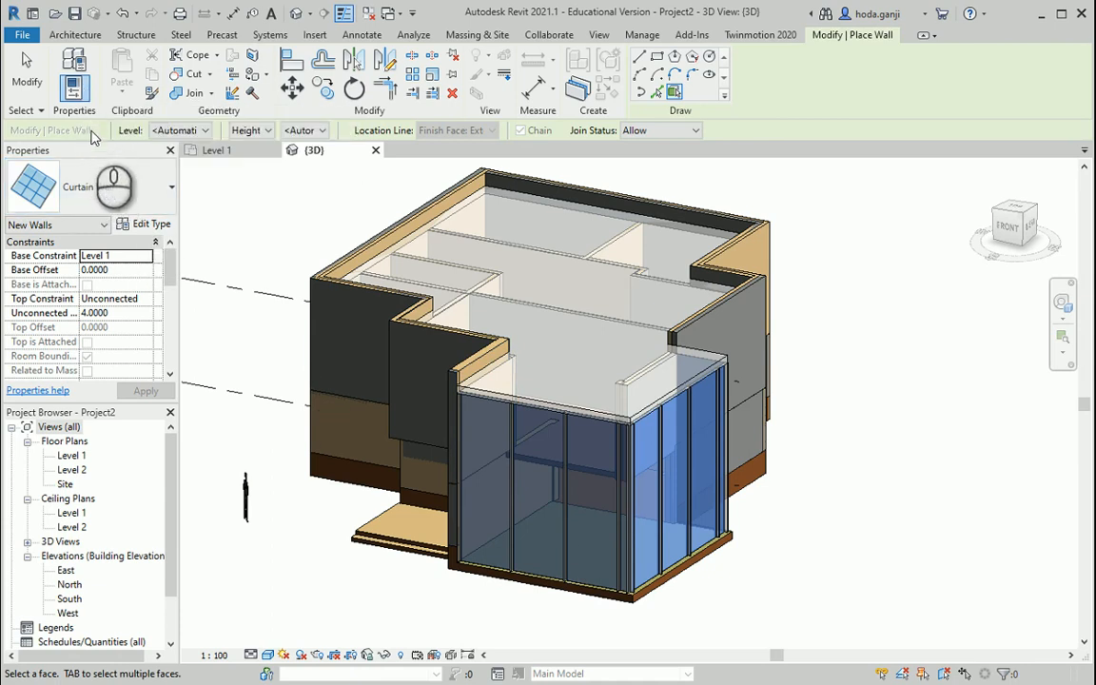
click(171, 187)
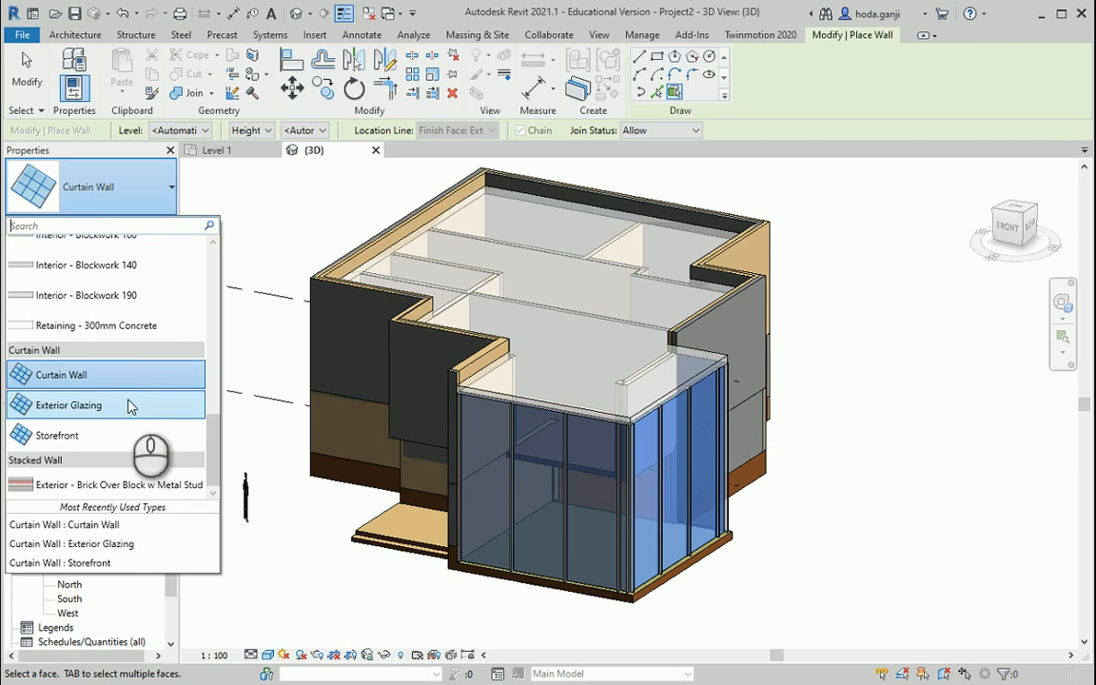
click(61, 374)
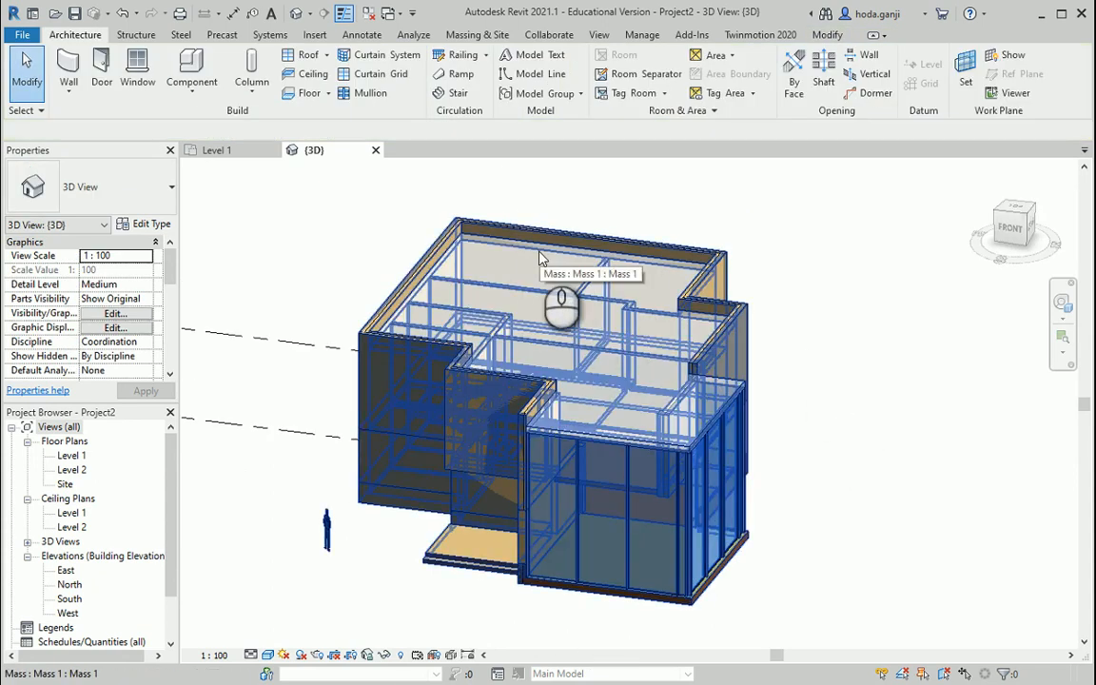
Start Roof by Face to add a roof on the mass top.
click(307, 54)
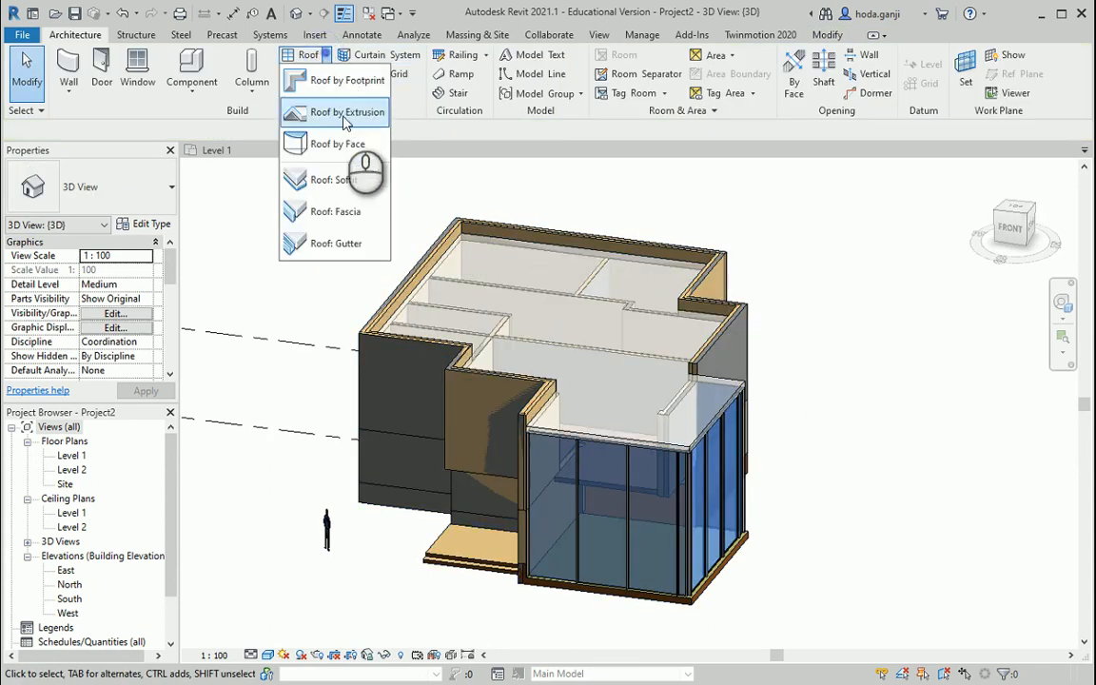
click(339, 144)
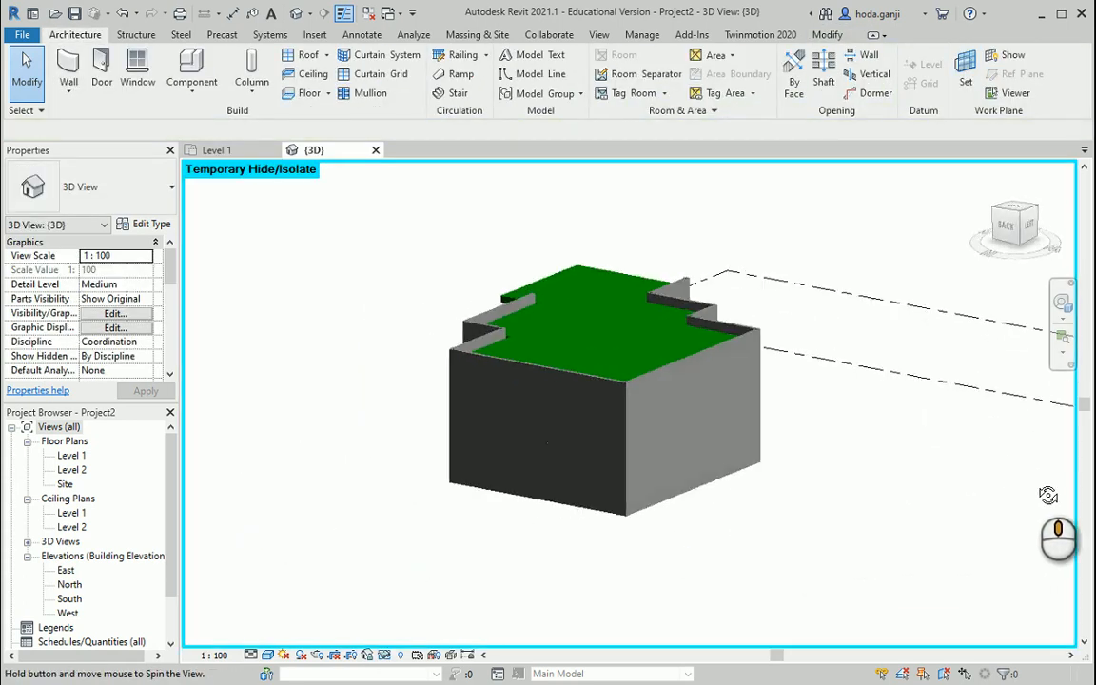
drag(604, 381, 757, 483)
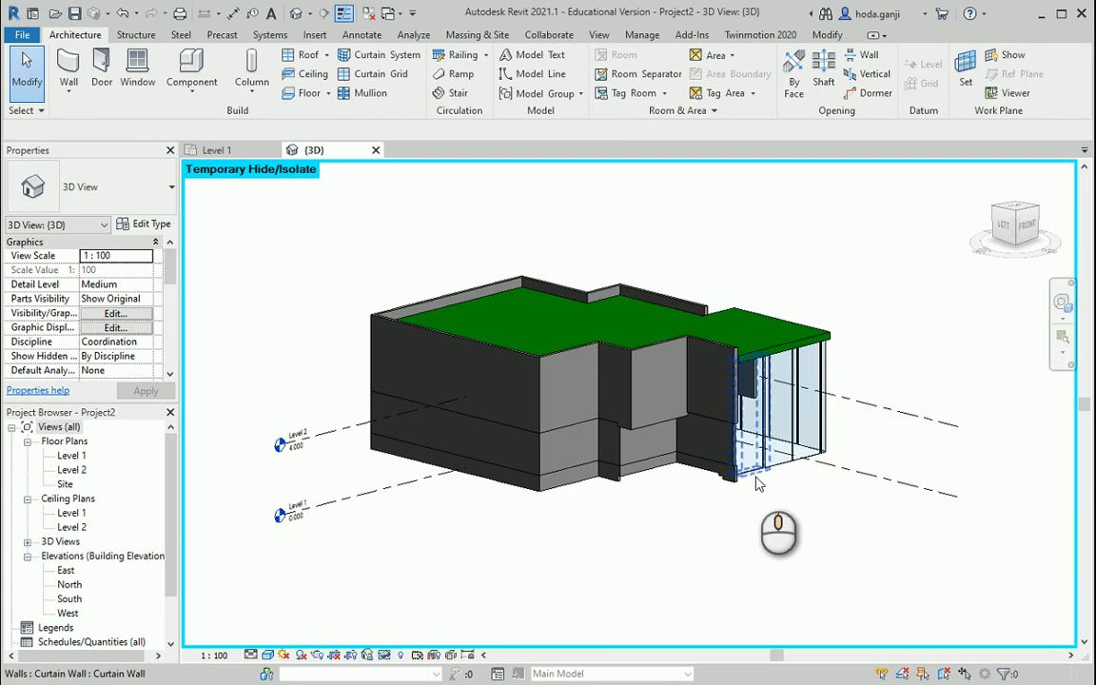
click(475, 519)
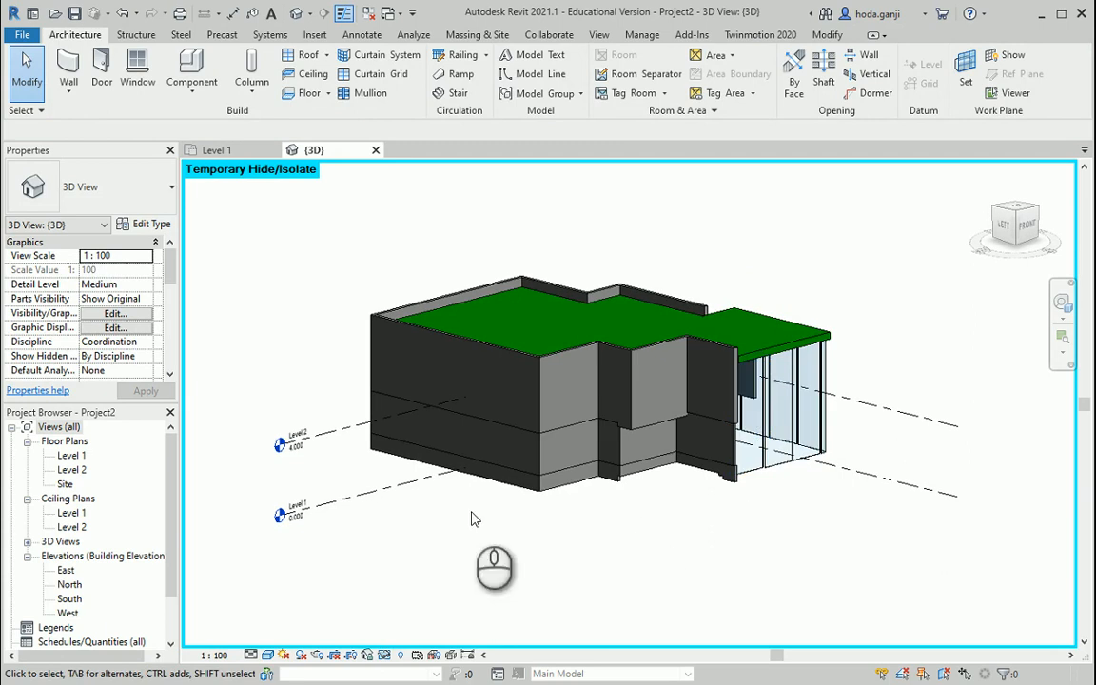
mouse_move(665, 510)
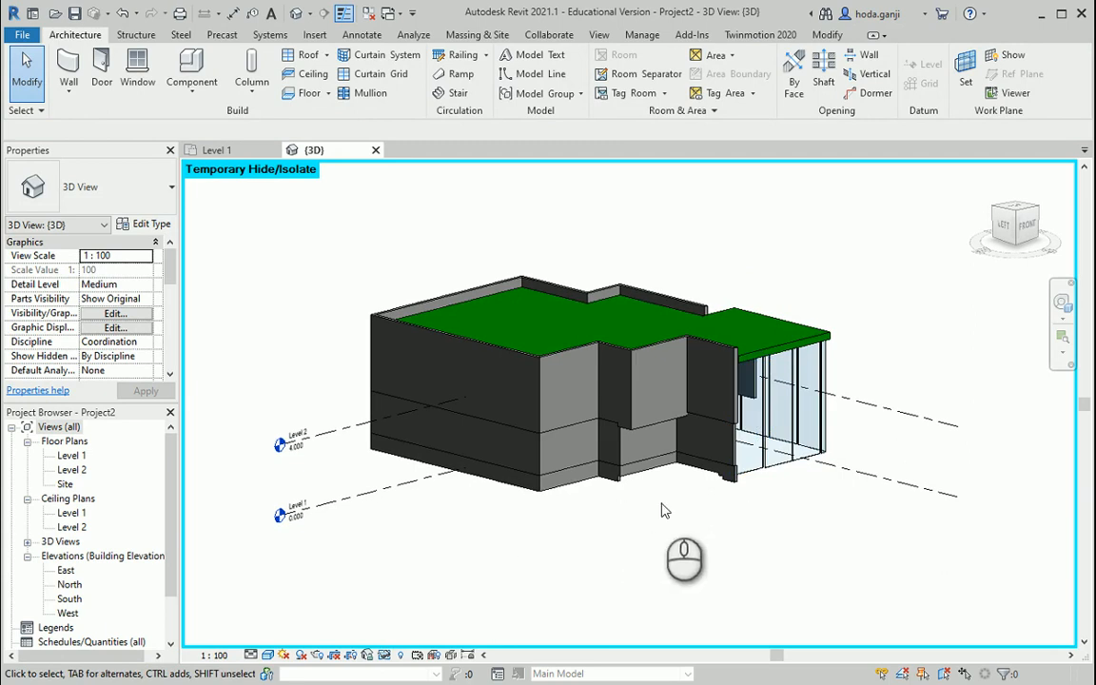